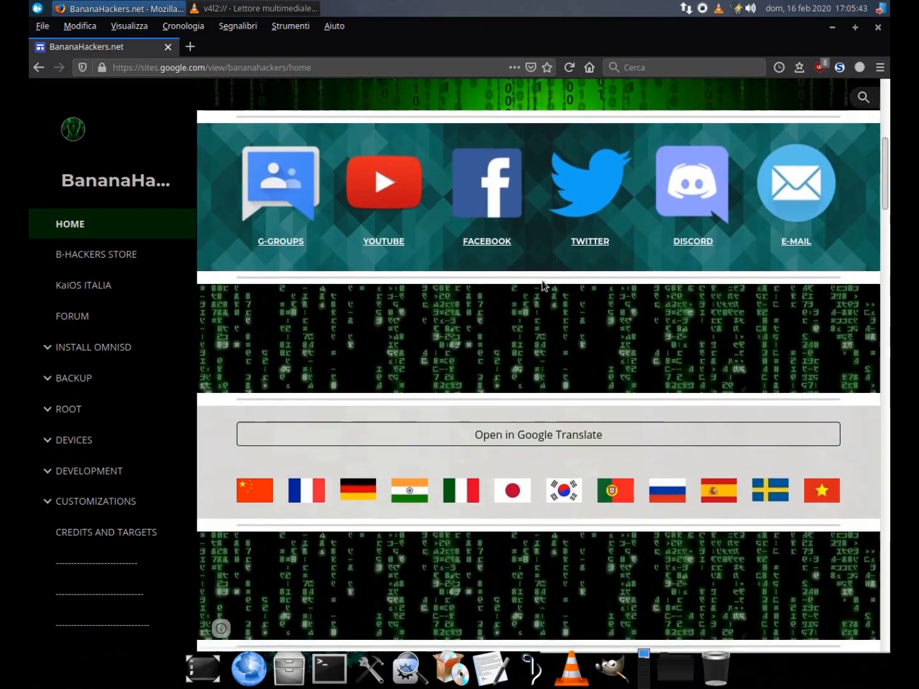
Step: Read the Backup section's Repair Everything guide down to the cache-log reading part
left_click(72, 378)
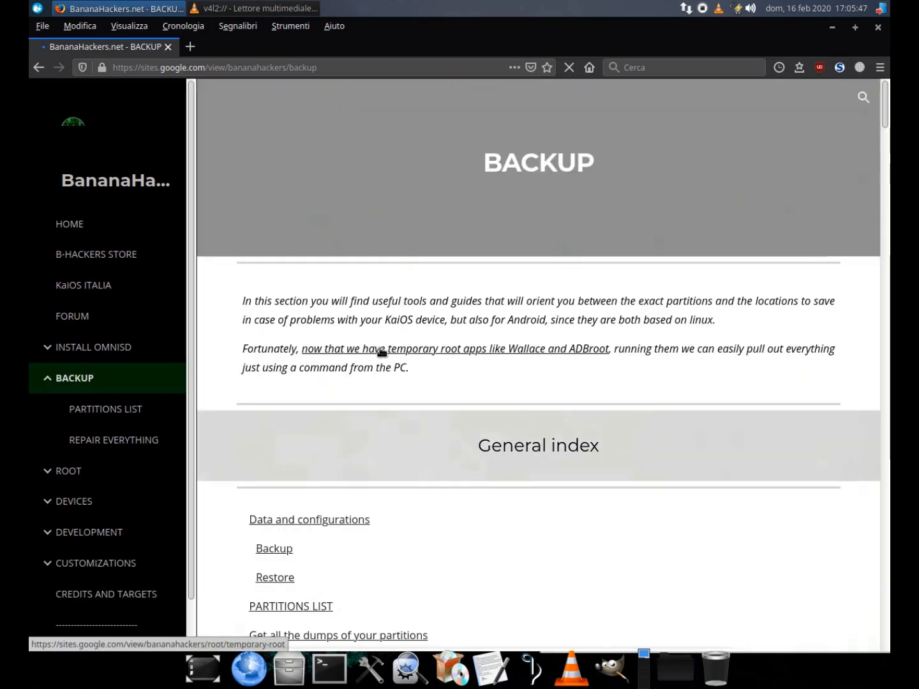
scroll("down", 3)
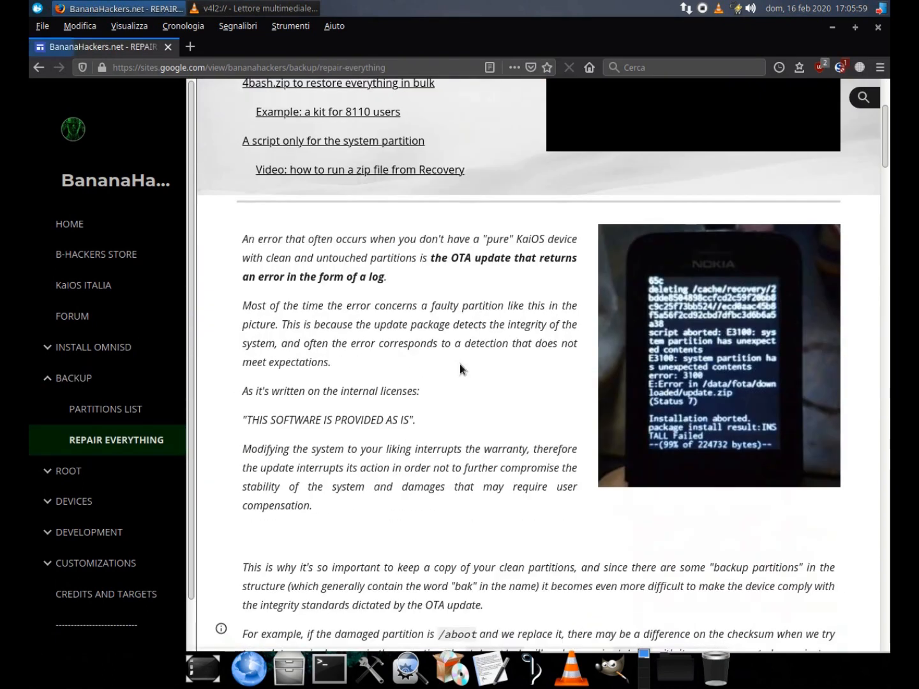
scroll("down", 3)
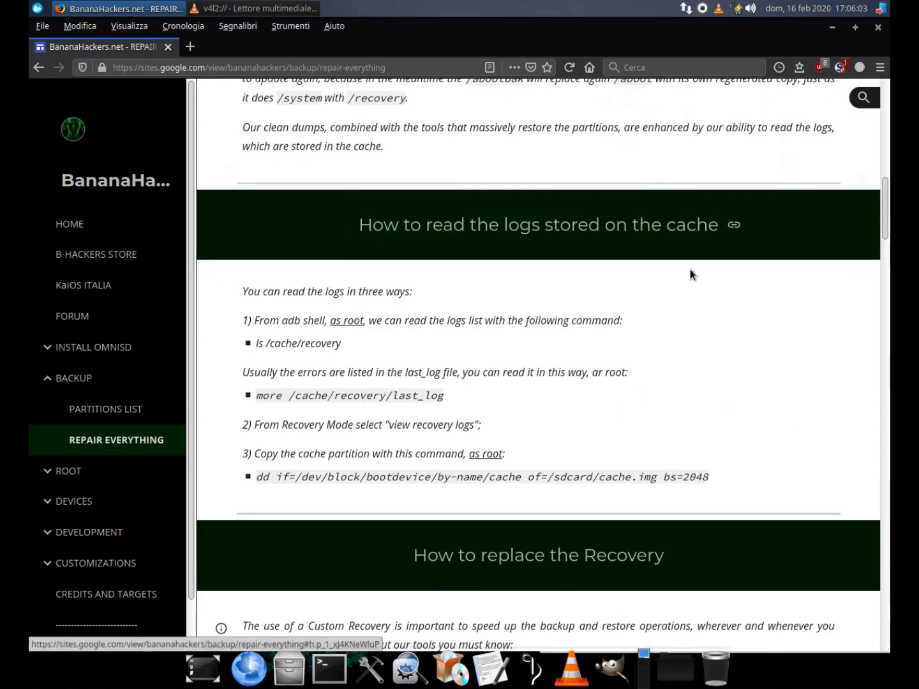
left_click(832, 27)
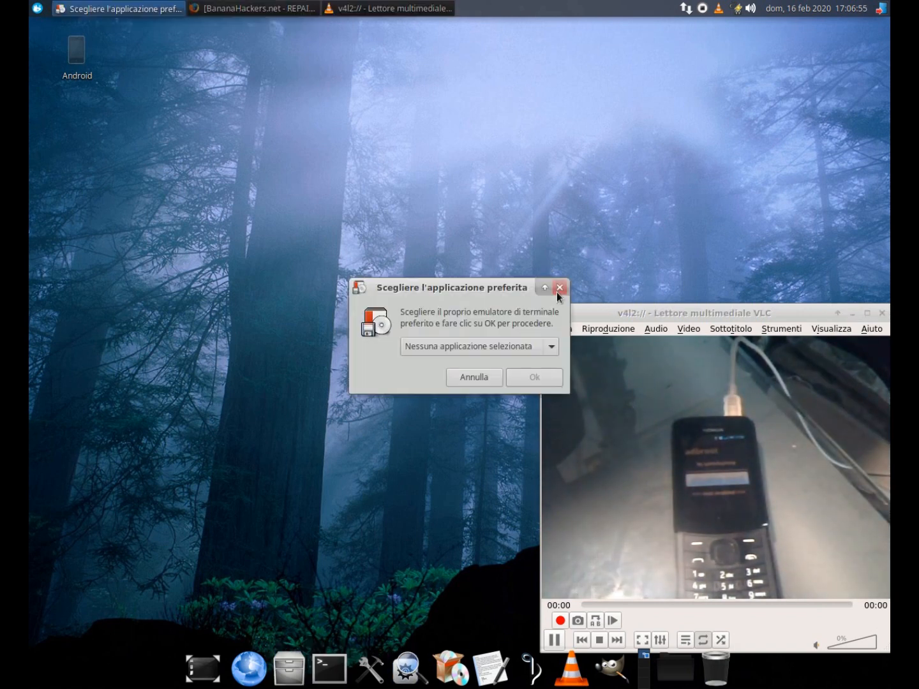
Step: Confirm over adb that the phone is attached, checking against the guide page
left_click(559, 288)
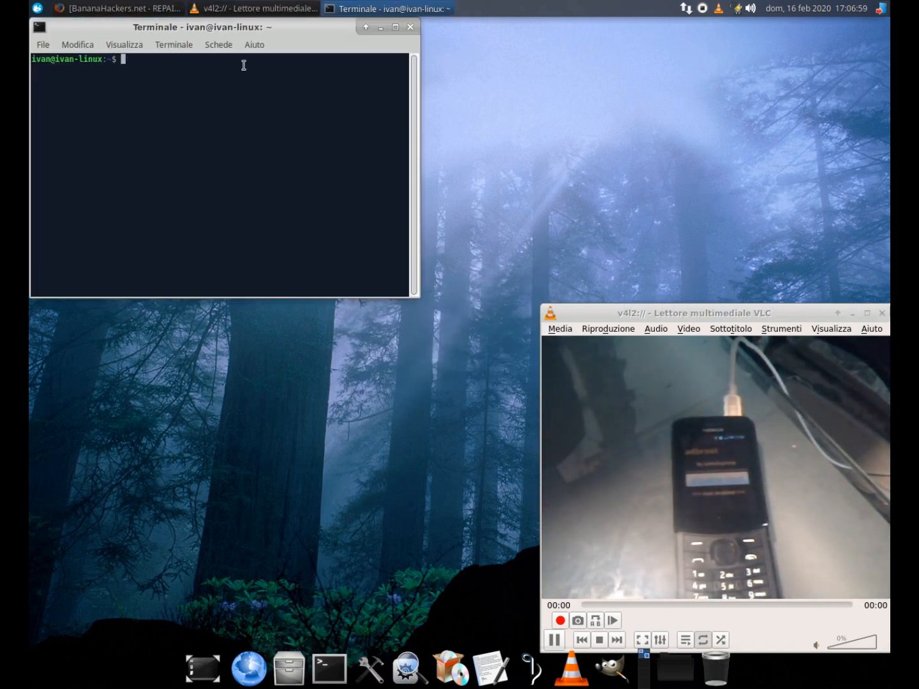
type("adb roo")
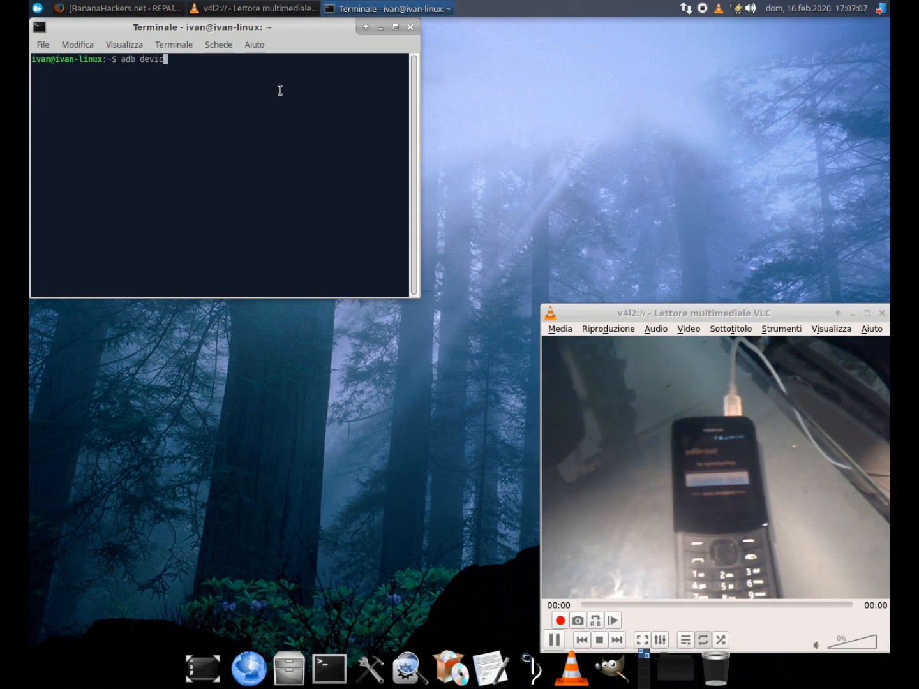
key("Return")
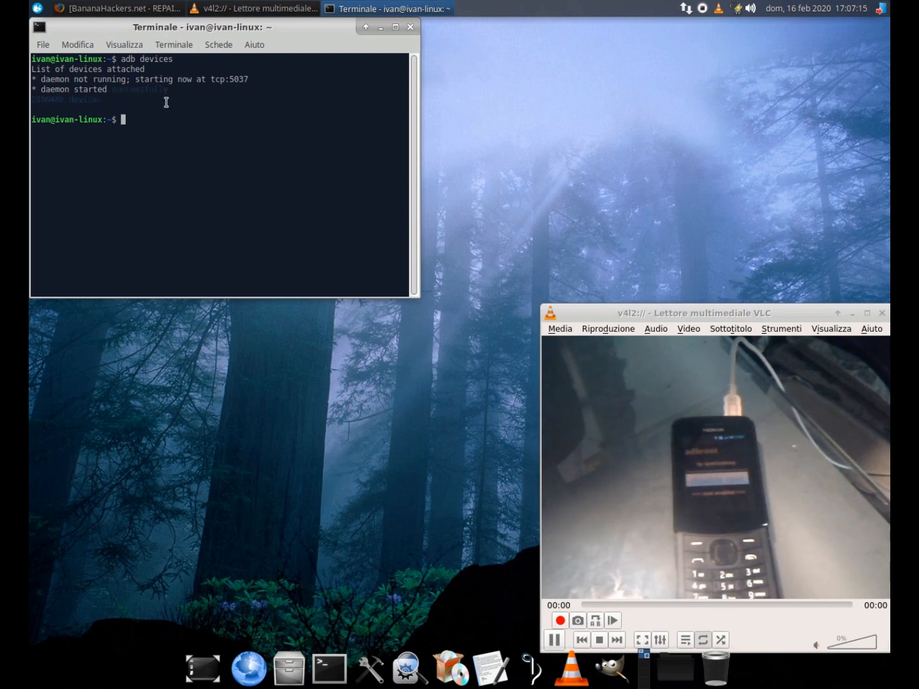
left_click(117, 8)
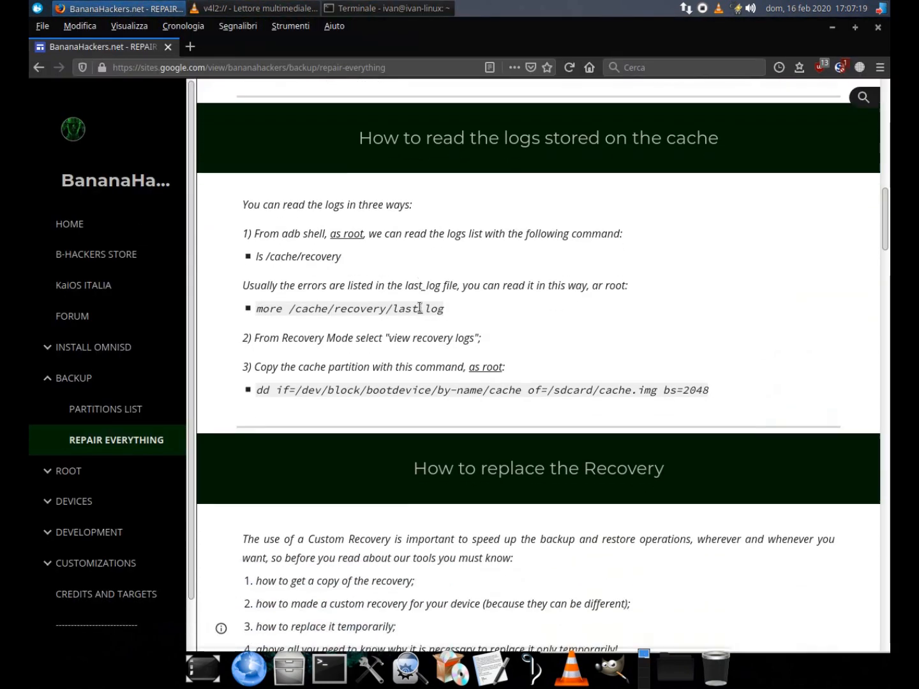
left_click(388, 7)
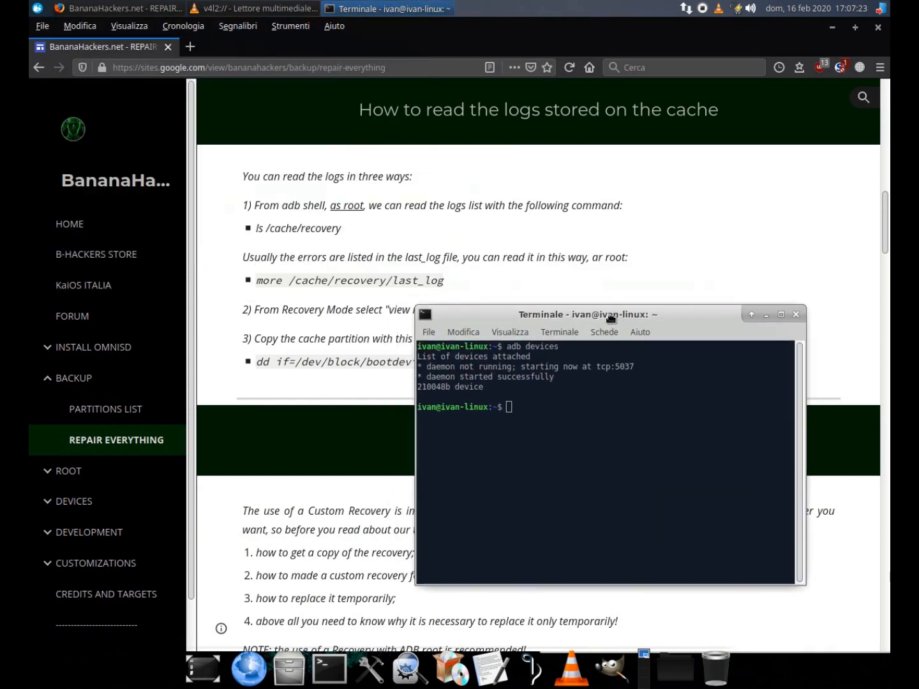
Step: List the log files in /cache/recovery with adb shell ls
type("adb shell")
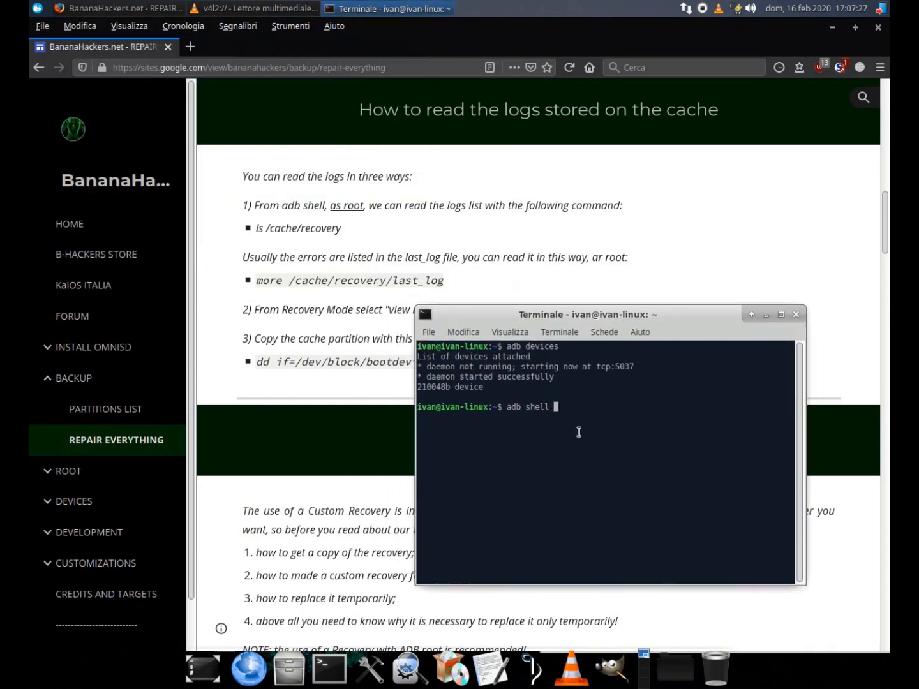
type("ls /")
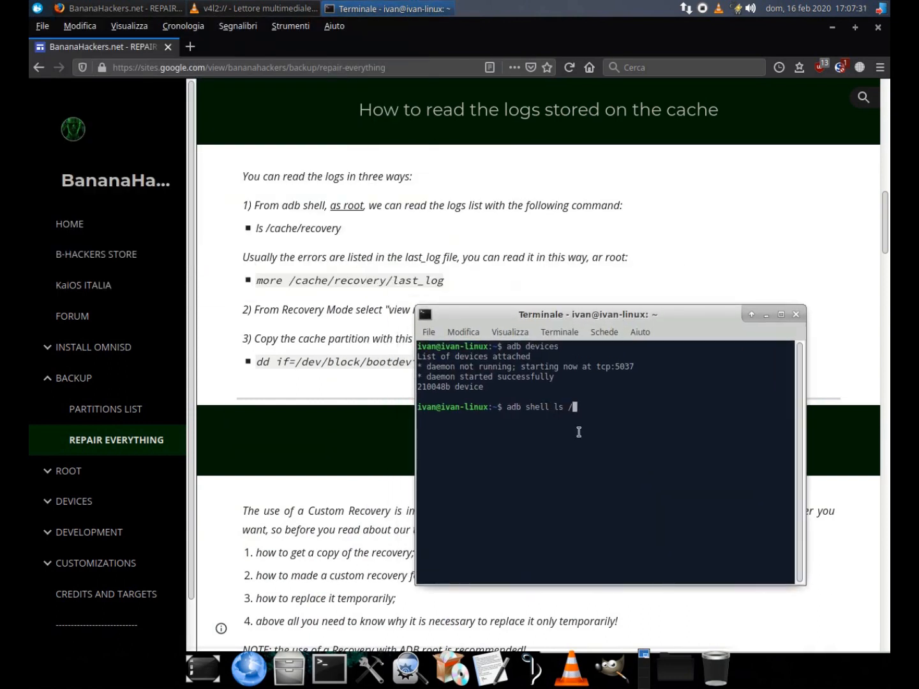
type("cache")
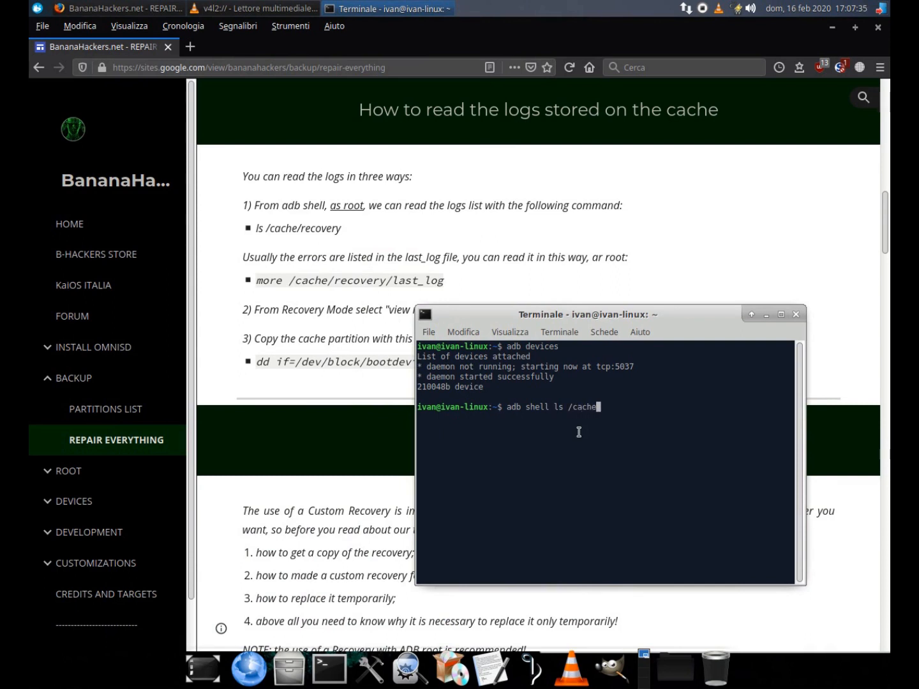
key("Return")
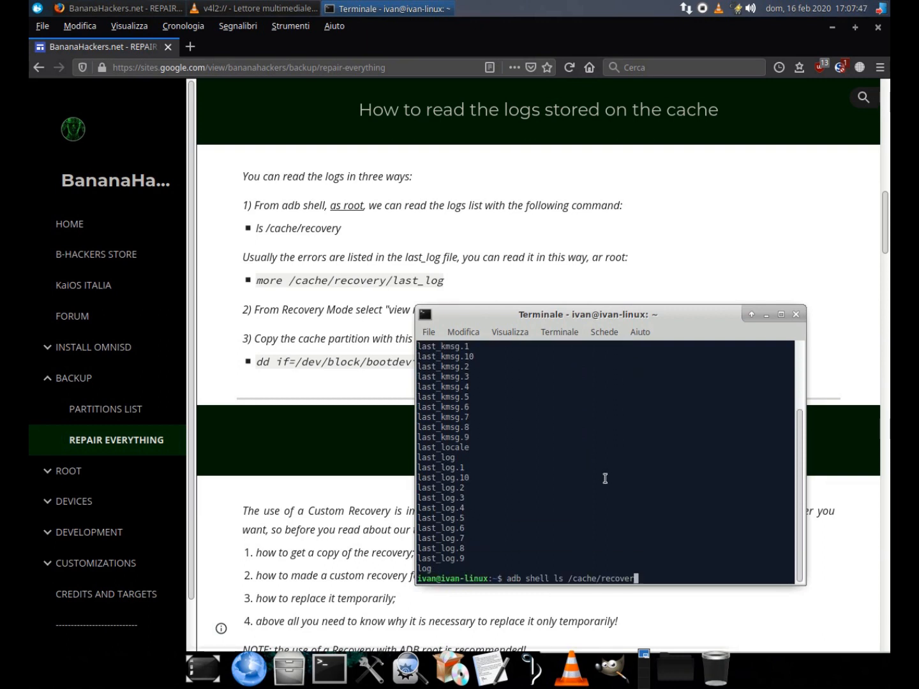
Step: Page through /cache/recovery/last_log with adb shell more, then close the terminal
type("adb shell more")
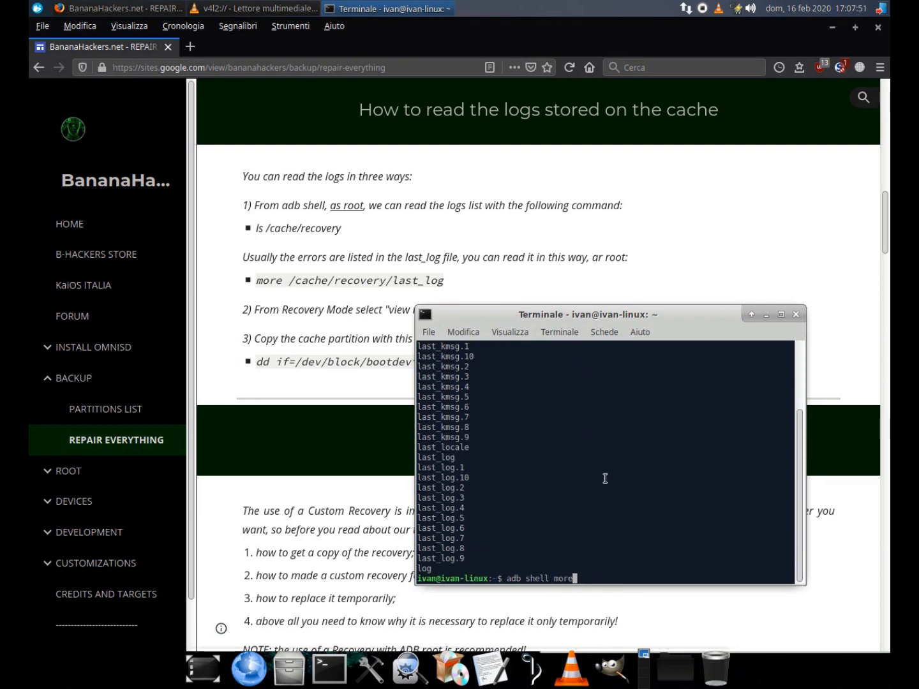
type("/cache/recover")
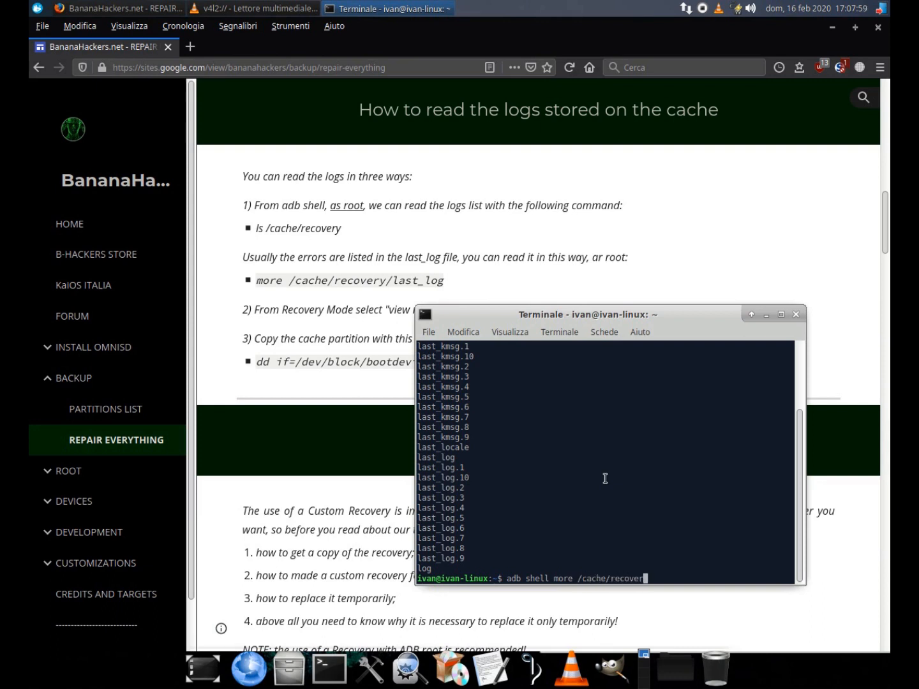
type("y/last")
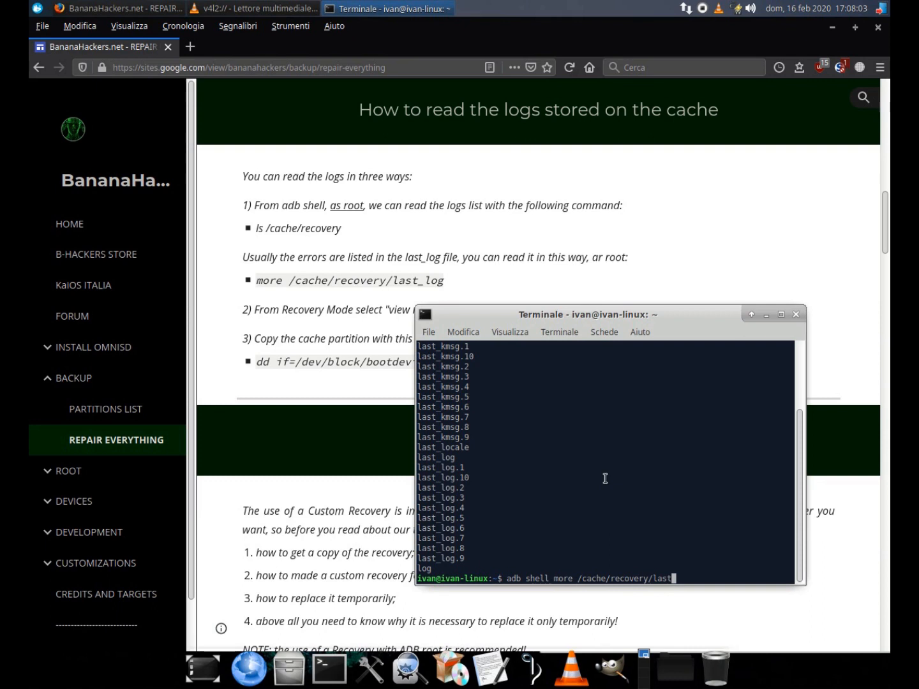
key("Return")
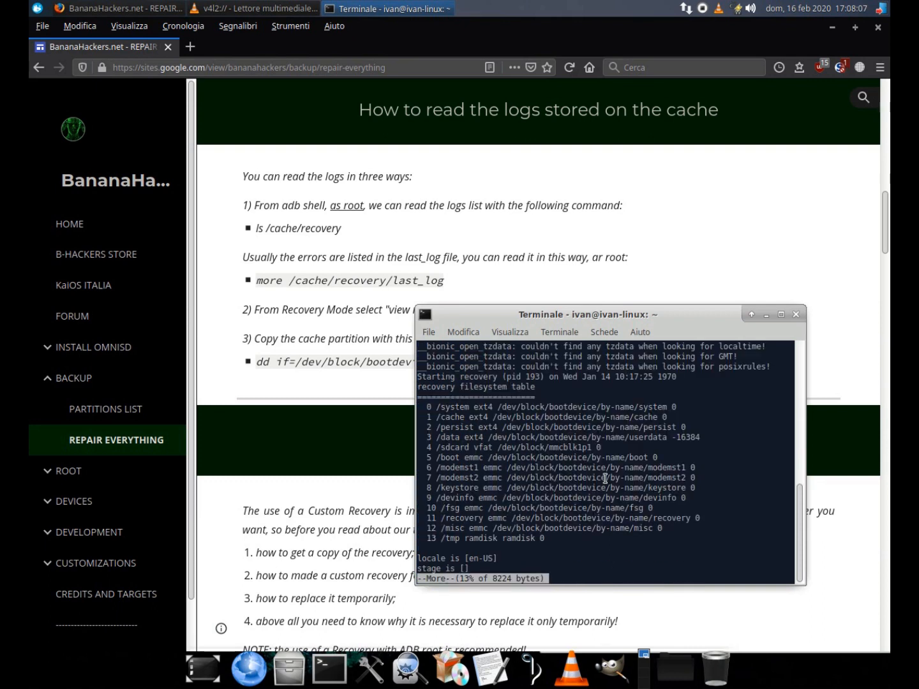
mouse_move(482, 449)
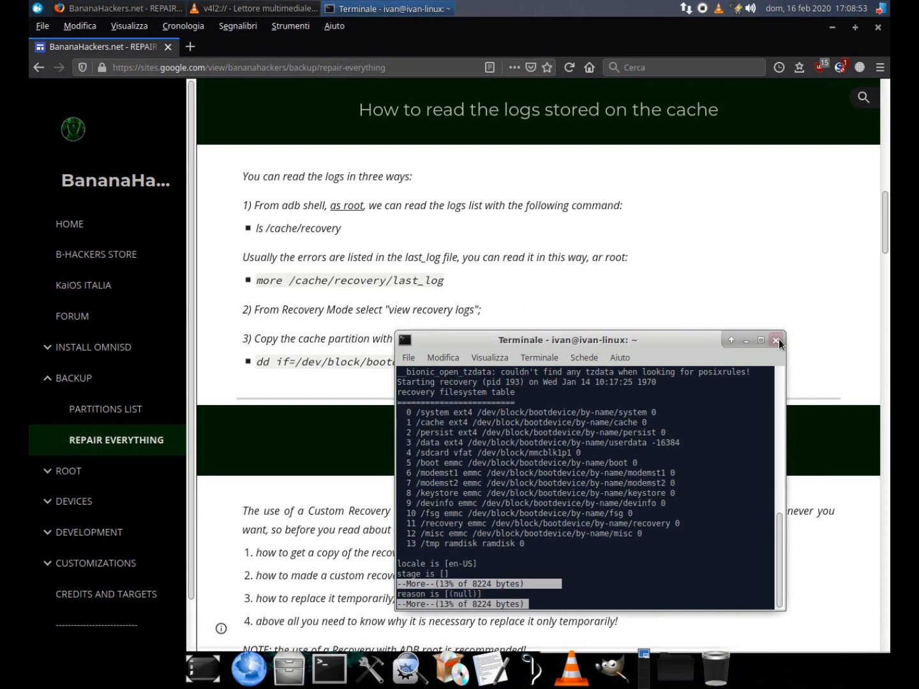
left_click(775, 340)
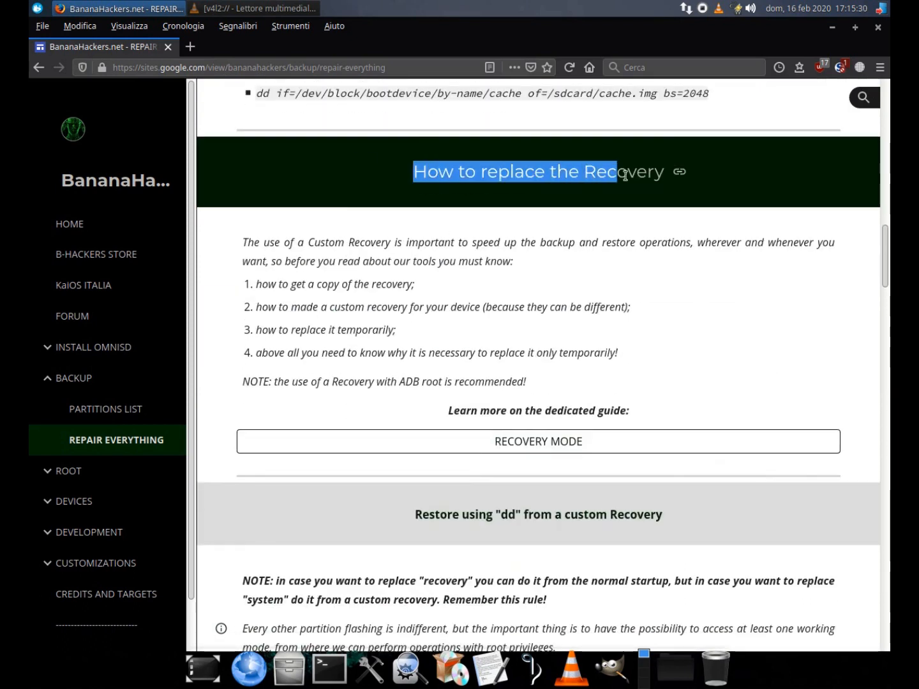
Step: Read the Recovery Mode guide's section on getting a copy of the stock Recovery
left_click(539, 441)
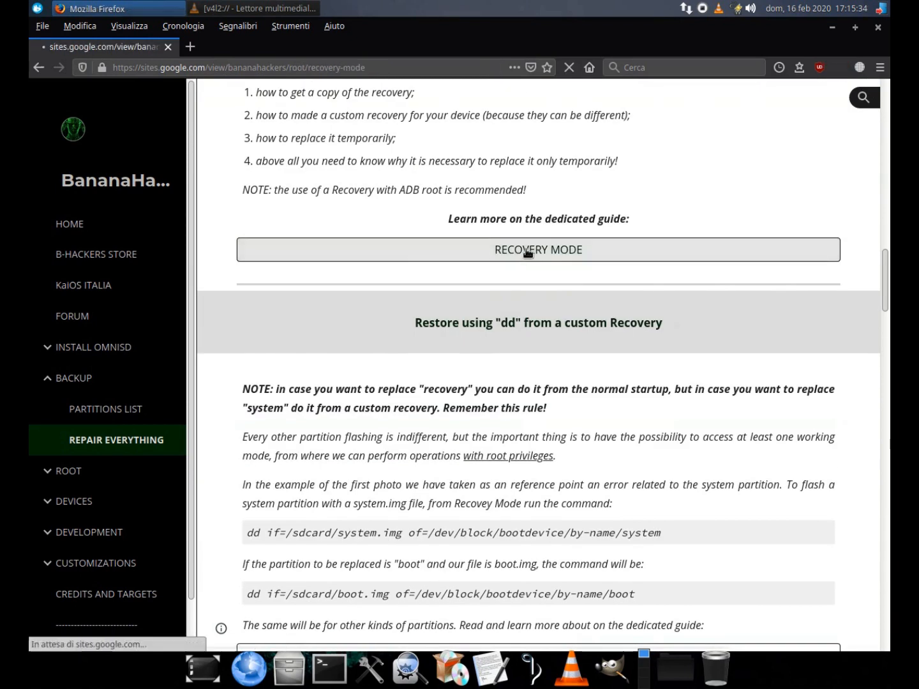
left_click(539, 250)
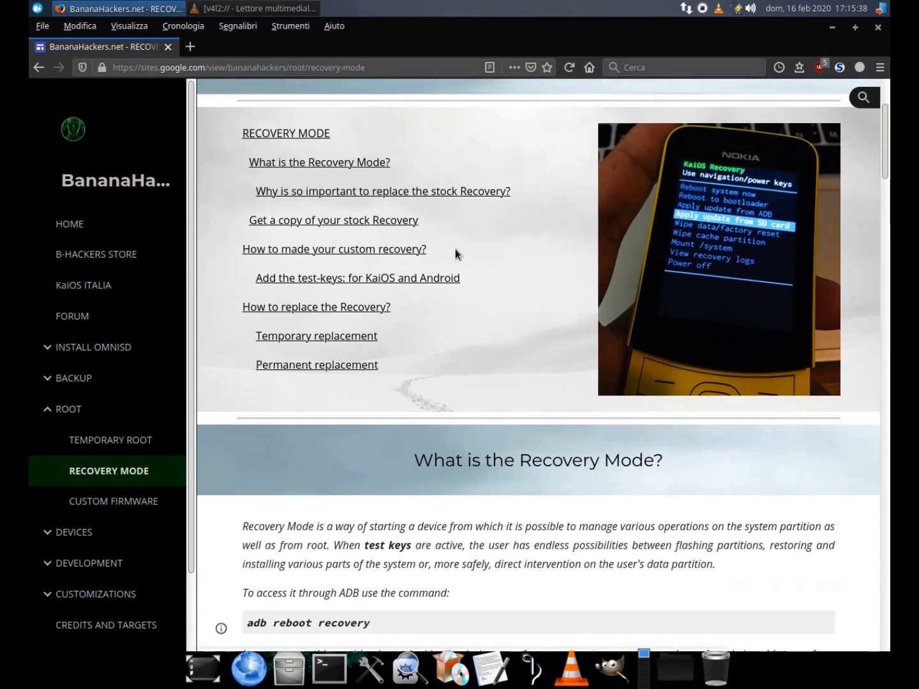
scroll("down", 3)
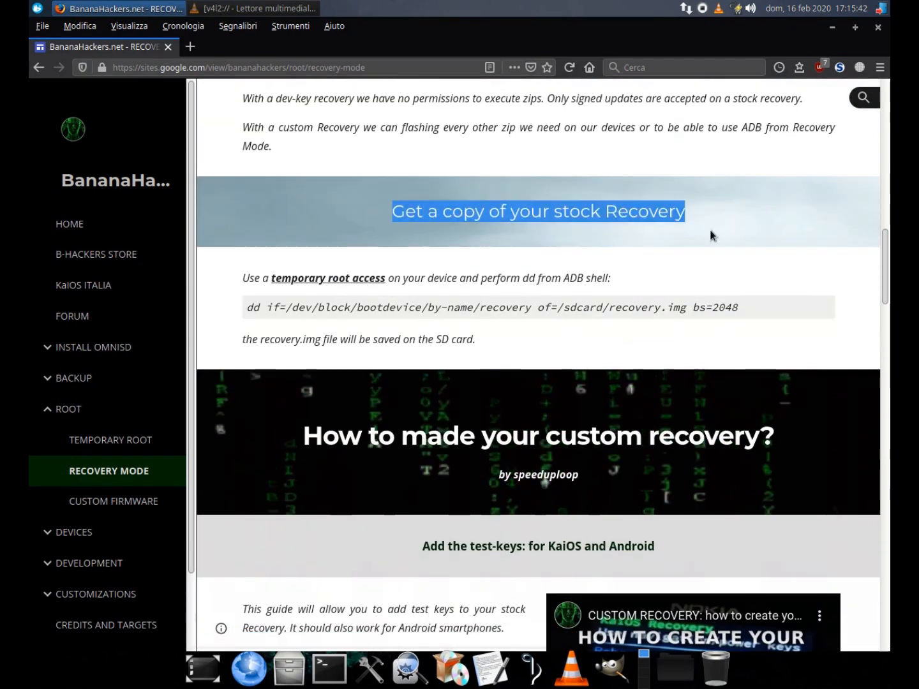
scroll("down", 3)
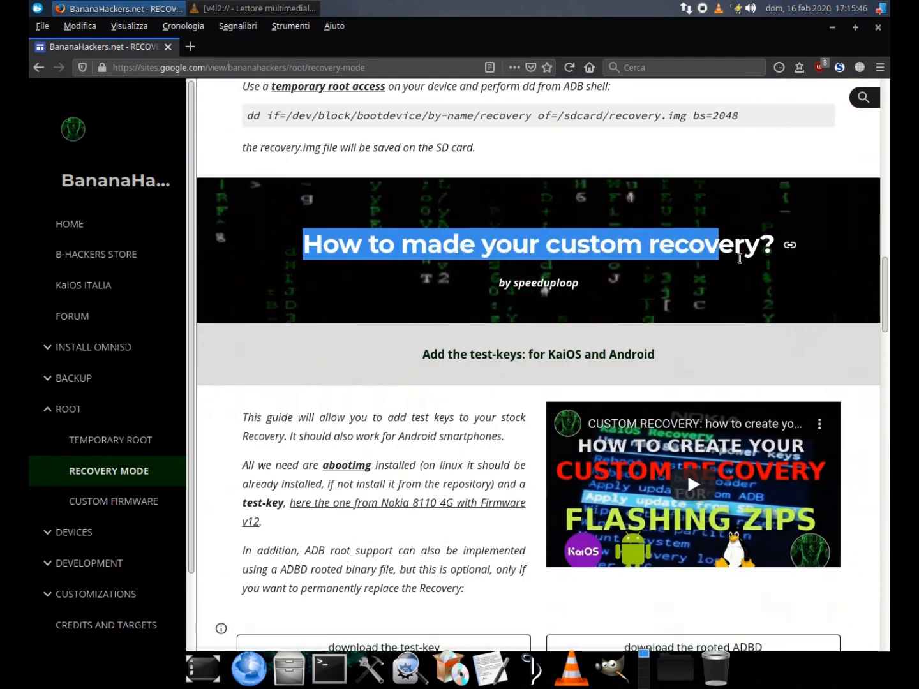
scroll("down", 3)
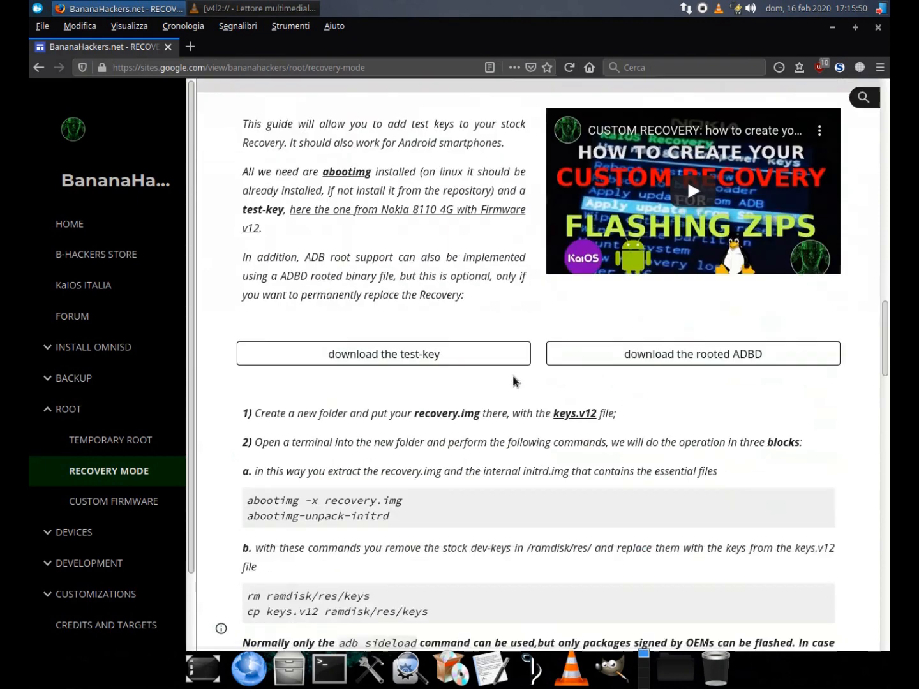
scroll("down", 3)
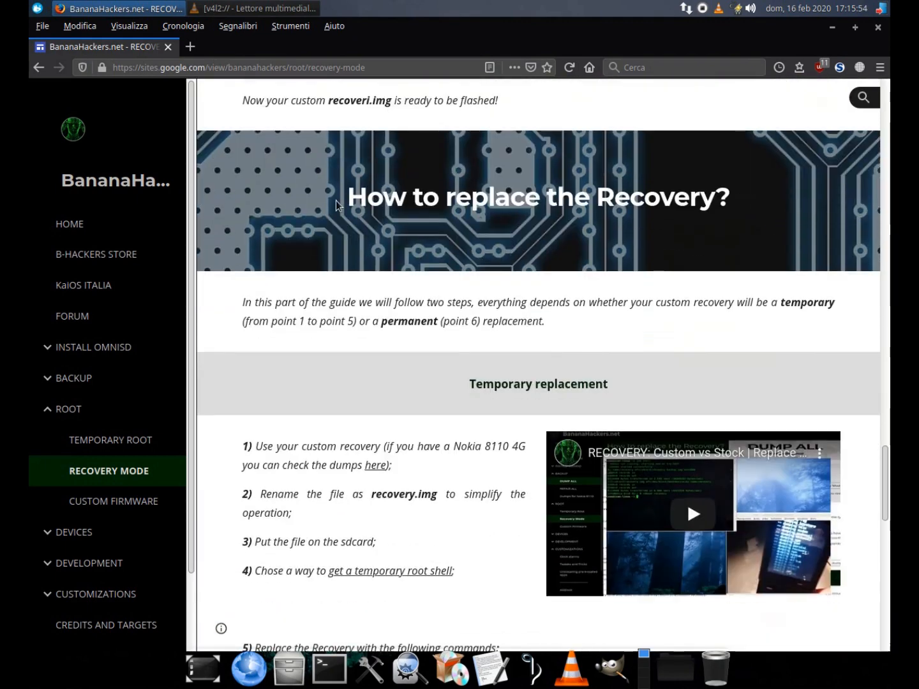
scroll("down", 3)
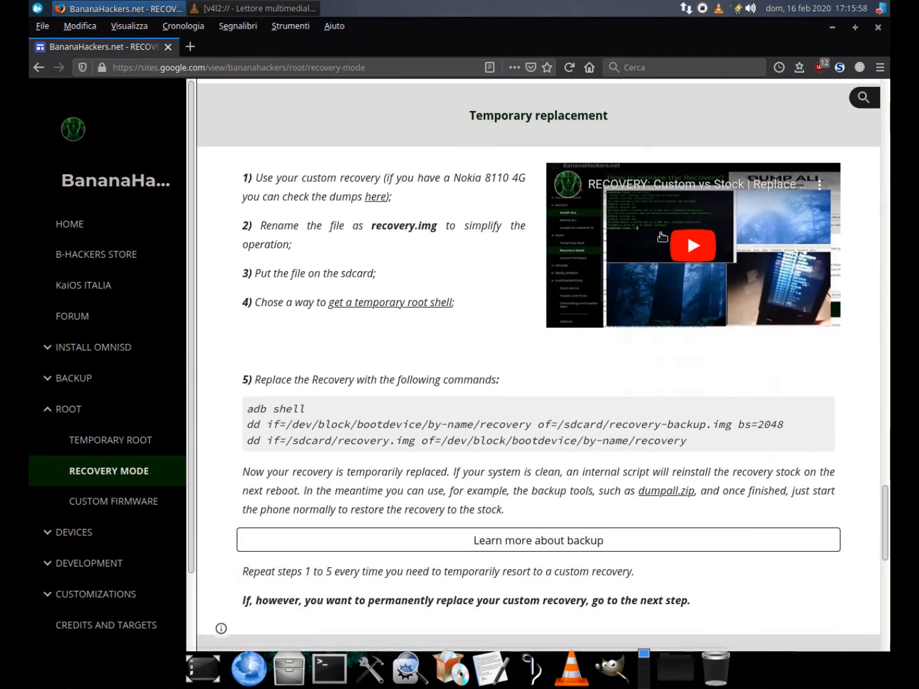
scroll("up", 3)
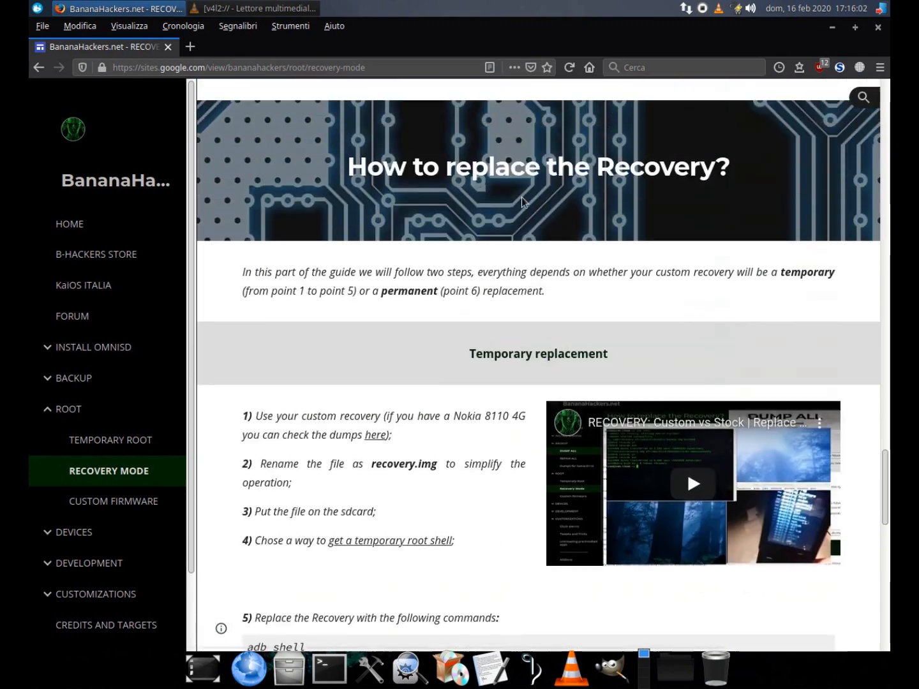
scroll("down", 3)
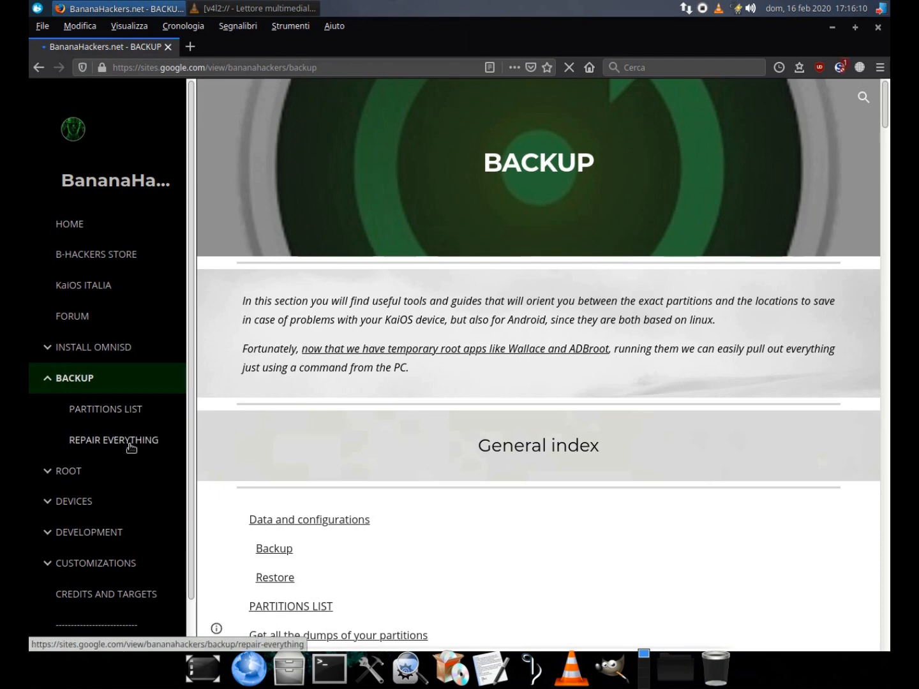
Step: Read the Repair Everything guide down past 4bash.zip to the 8110 restore kit example
left_click(114, 439)
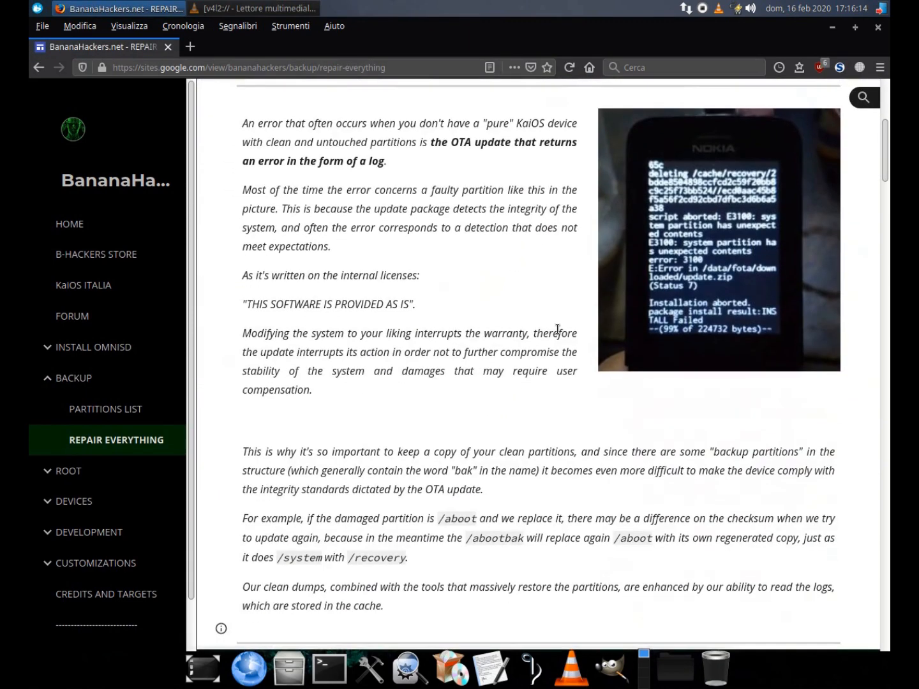
scroll("down", 3)
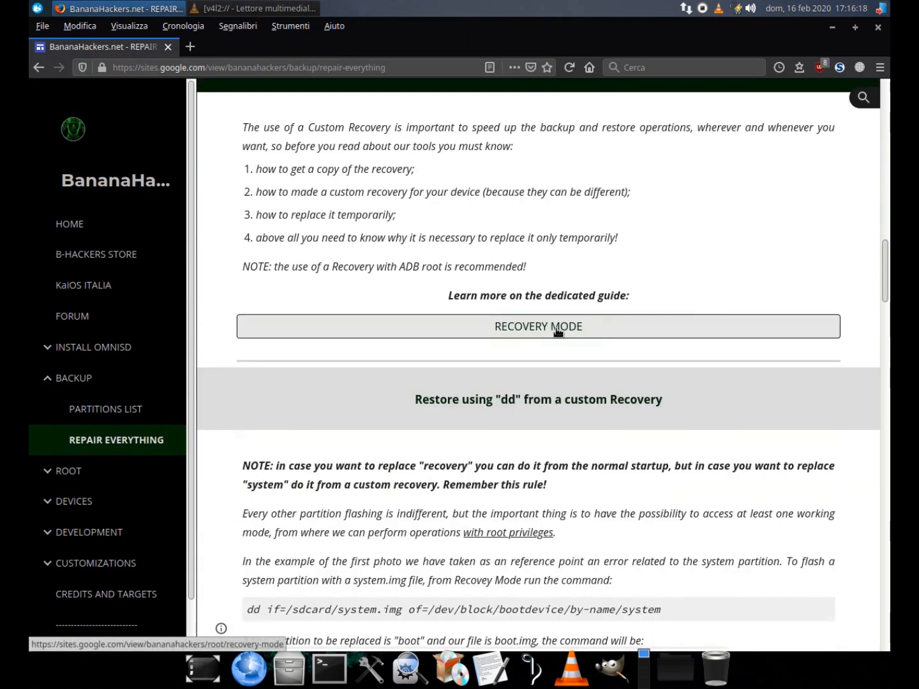
scroll("down", 3)
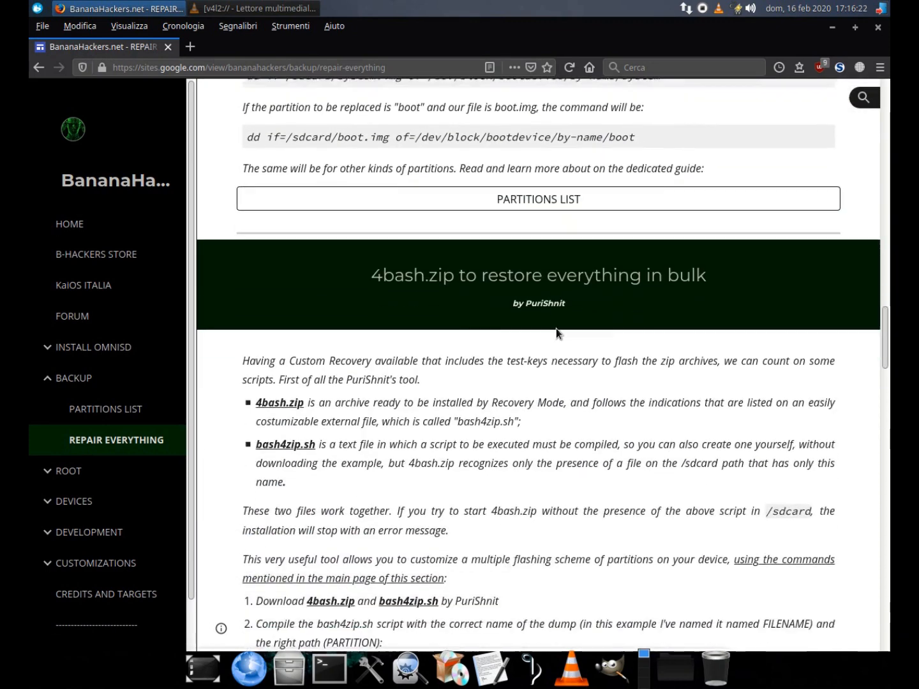
scroll("down", 3)
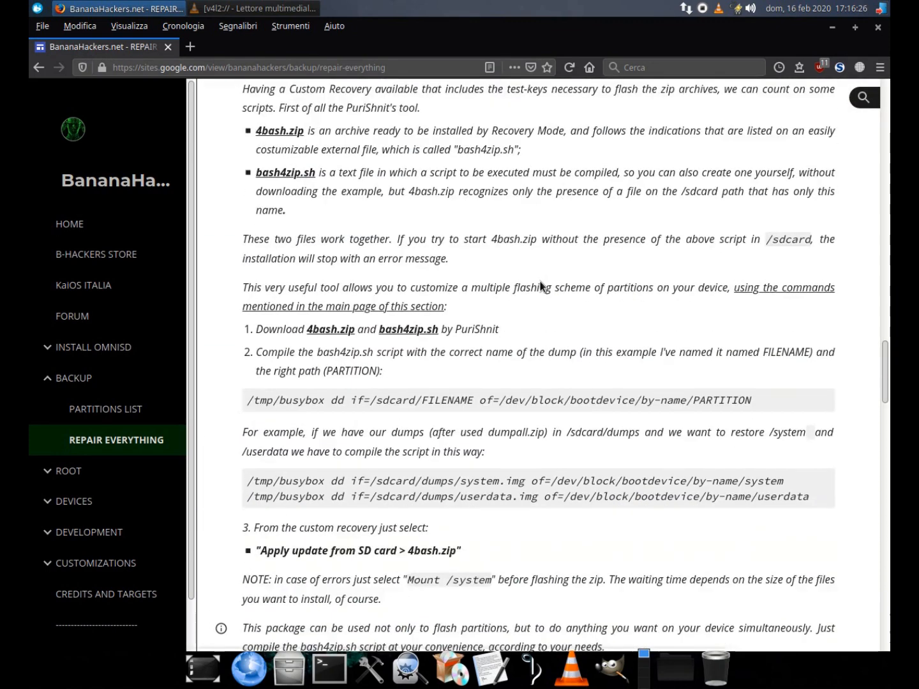
scroll("down", 3)
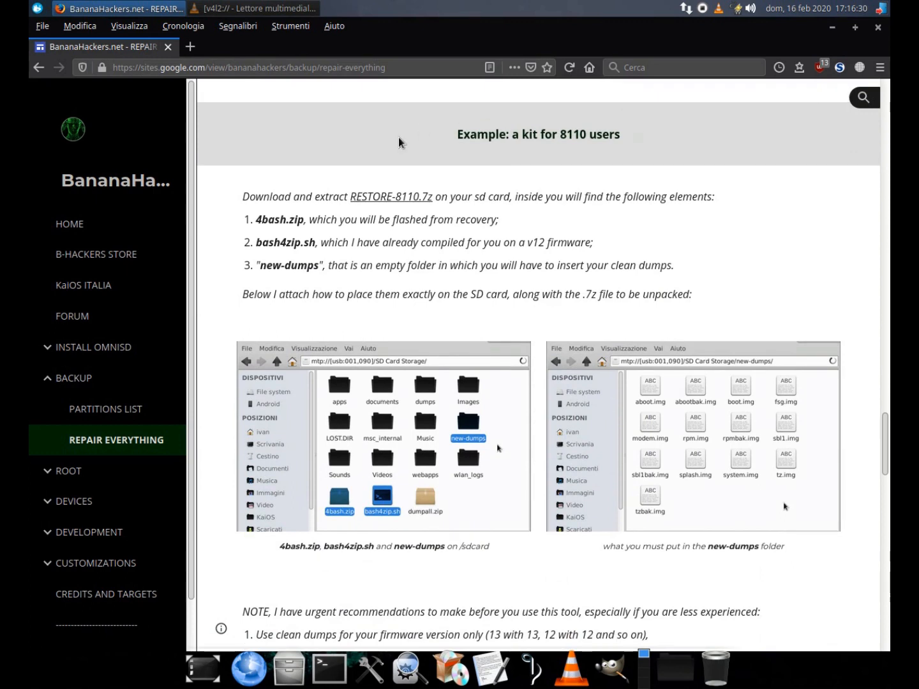
left_click(189, 46)
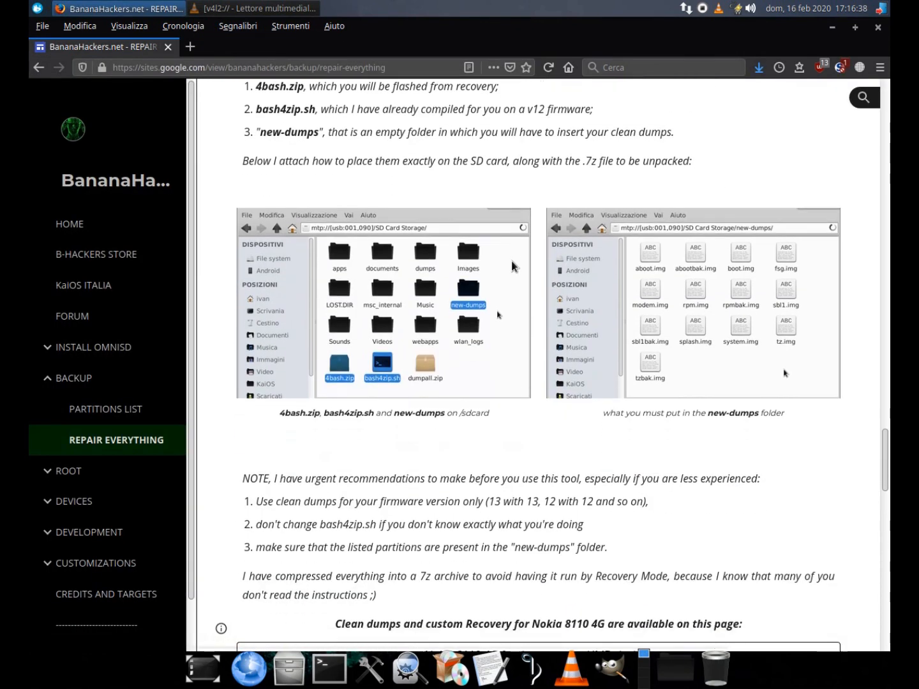
scroll("down", 3)
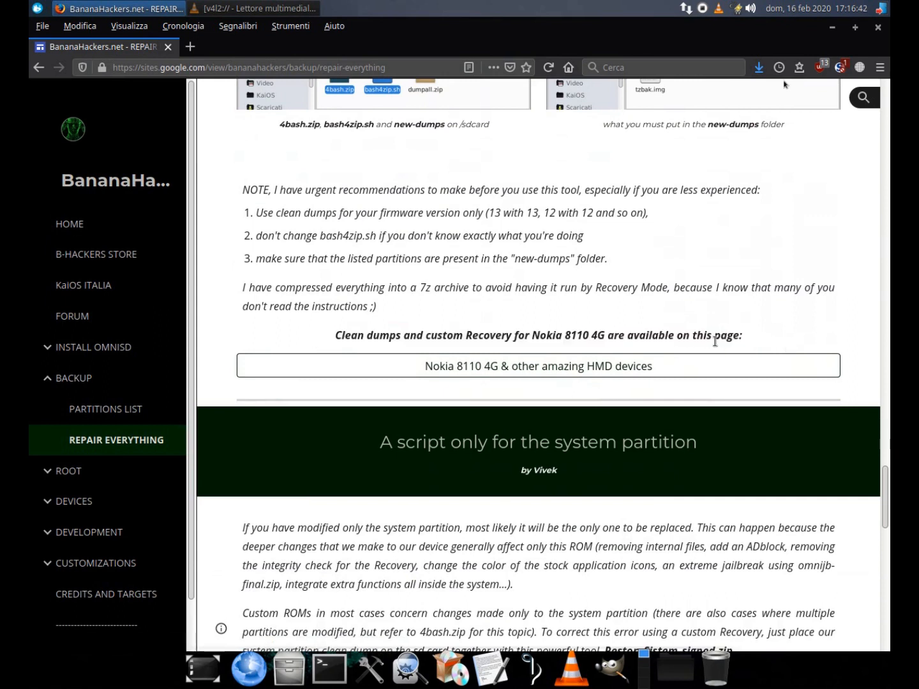
Step: On the Nokia 8110 4G devices page, open the TA-1048 v17.00.17.01 clean dumps source
left_click(538, 365)
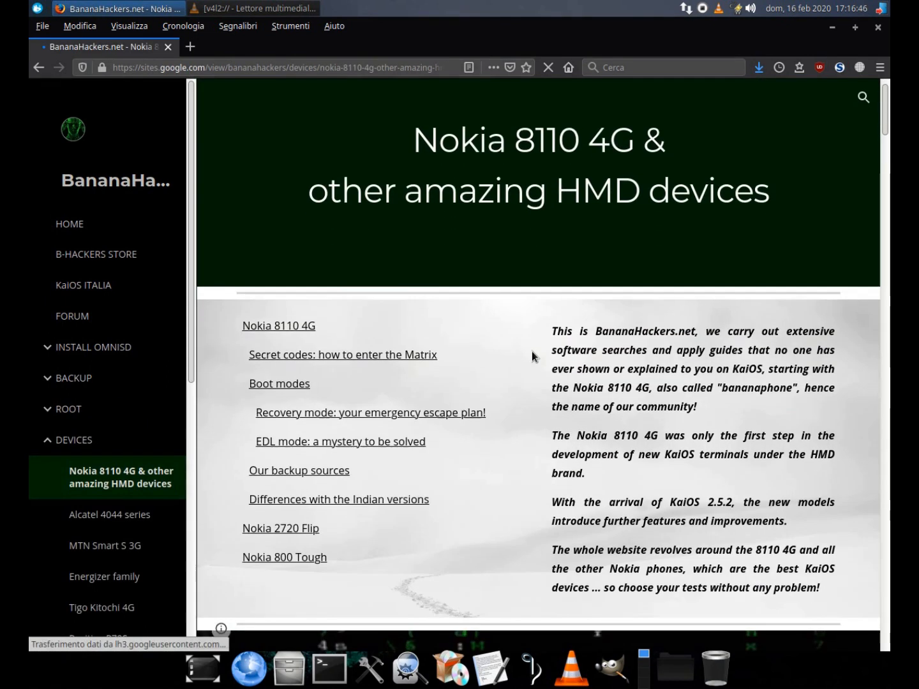
scroll("down", 3)
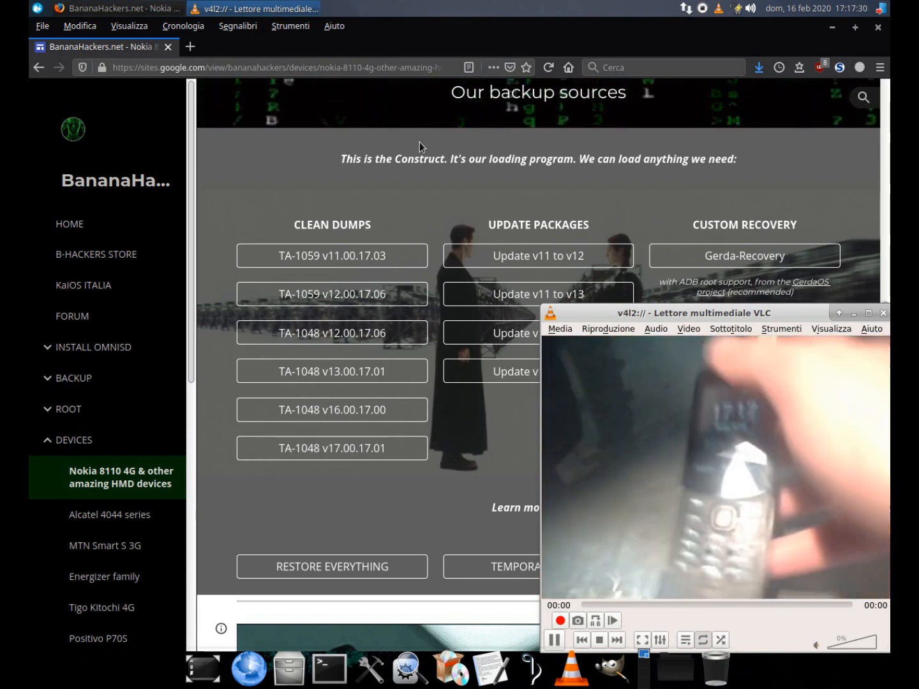
left_click(883, 313)
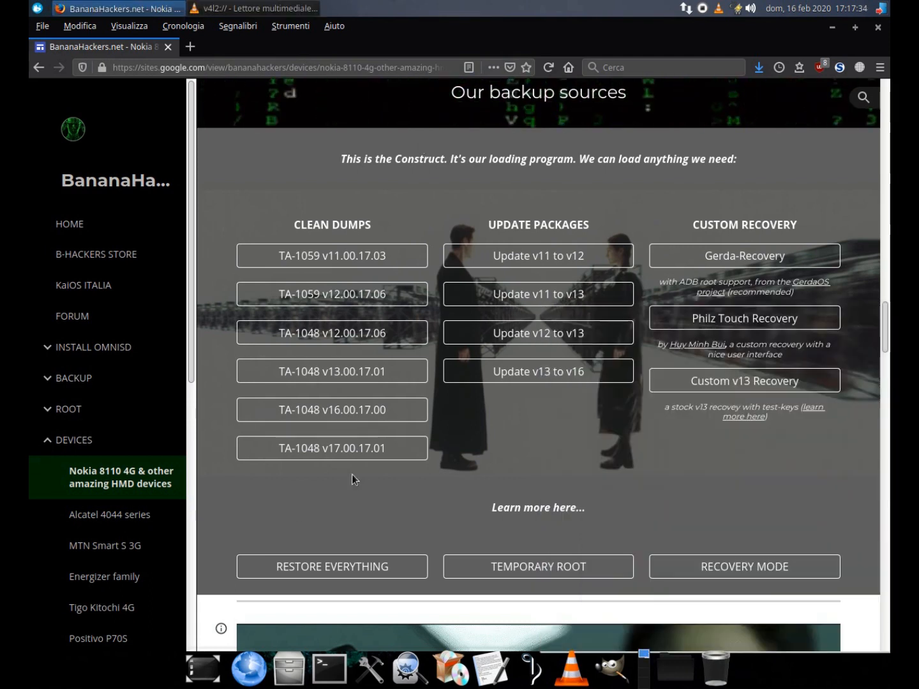
Step: Download the TA-1048-v17.00.17.01.7z archive from Google Drive and return to the guide
left_click(331, 448)
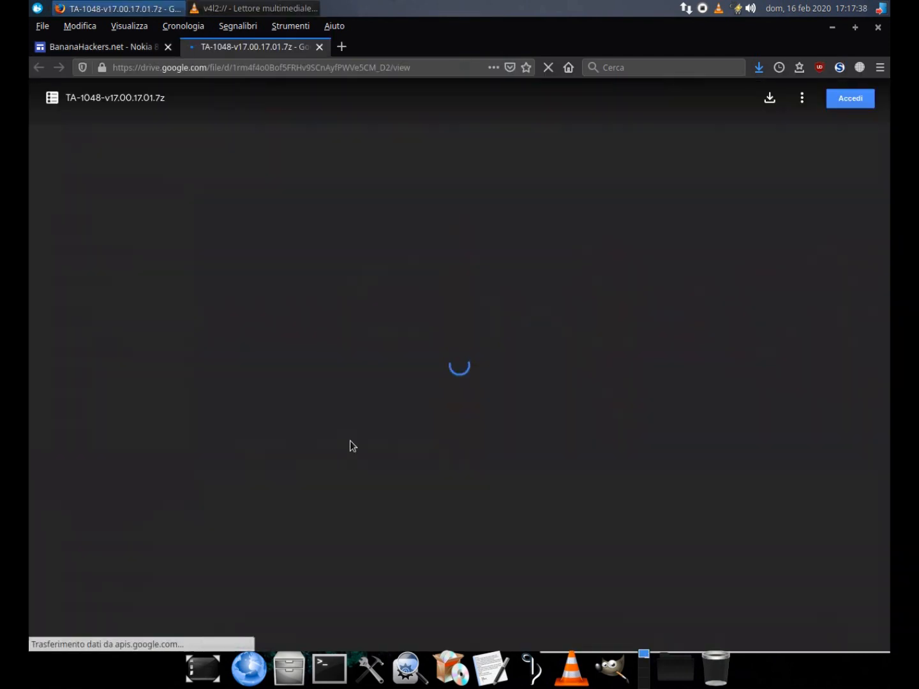
left_click(342, 46)
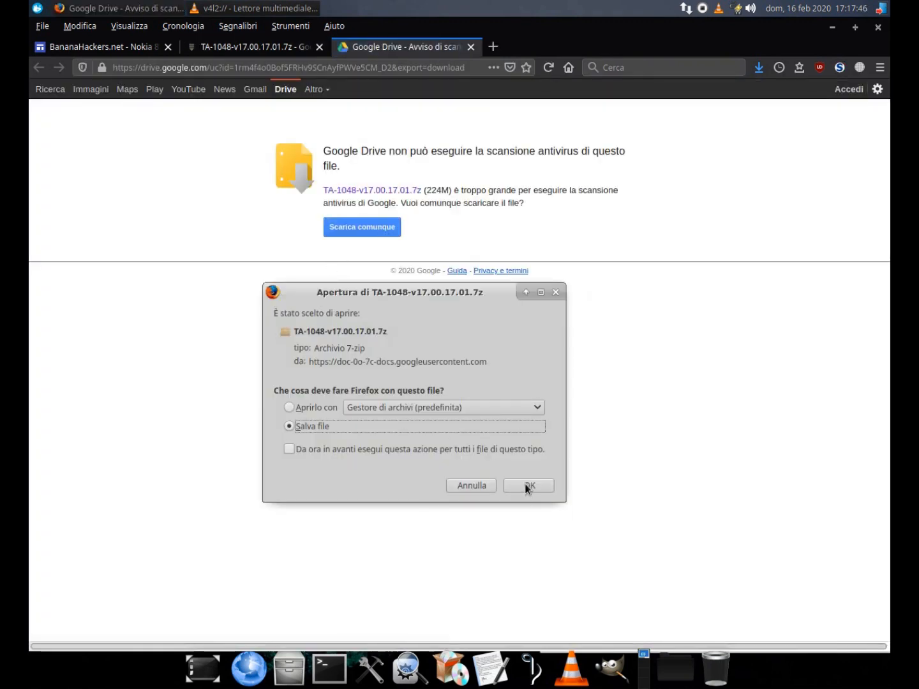
left_click(527, 485)
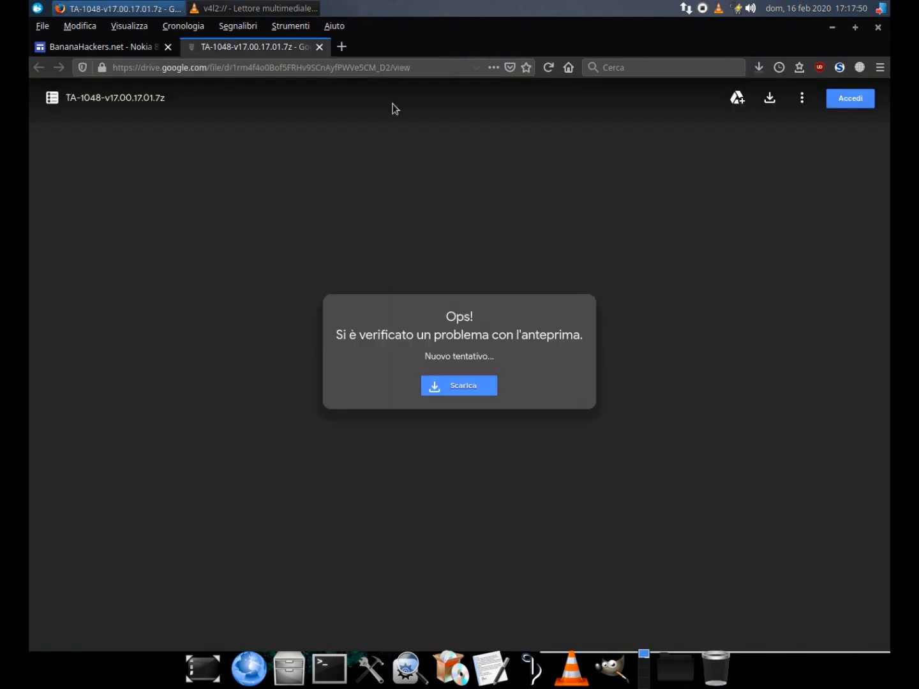
left_click(100, 46)
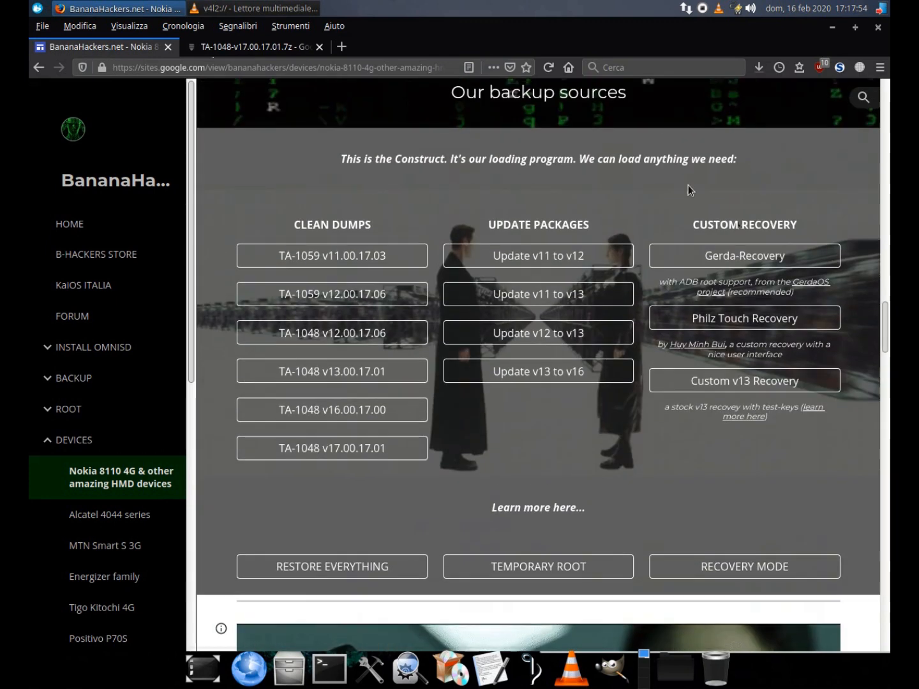
mouse_move(744, 255)
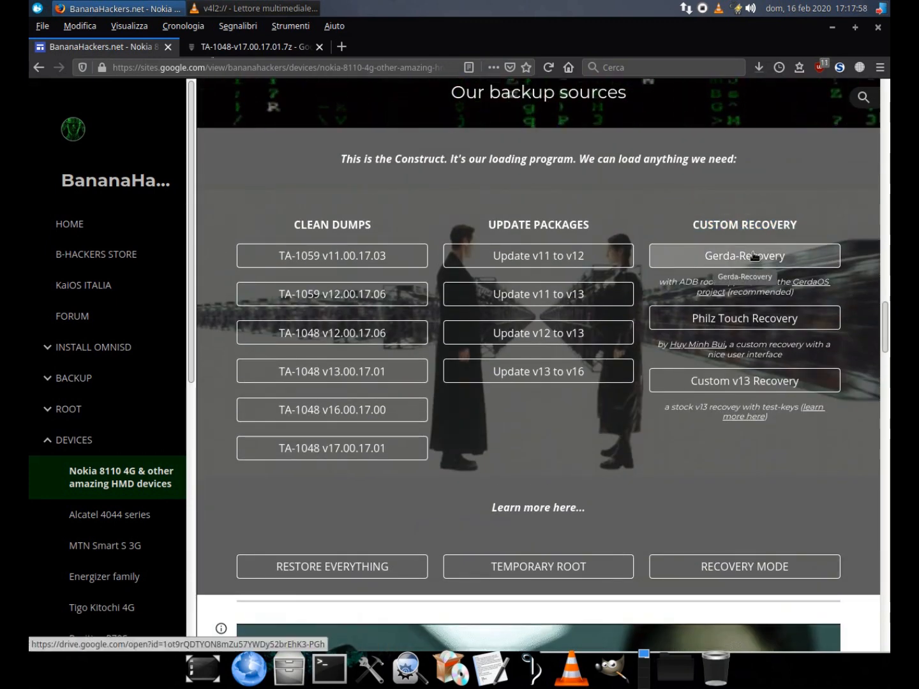
mouse_move(788, 280)
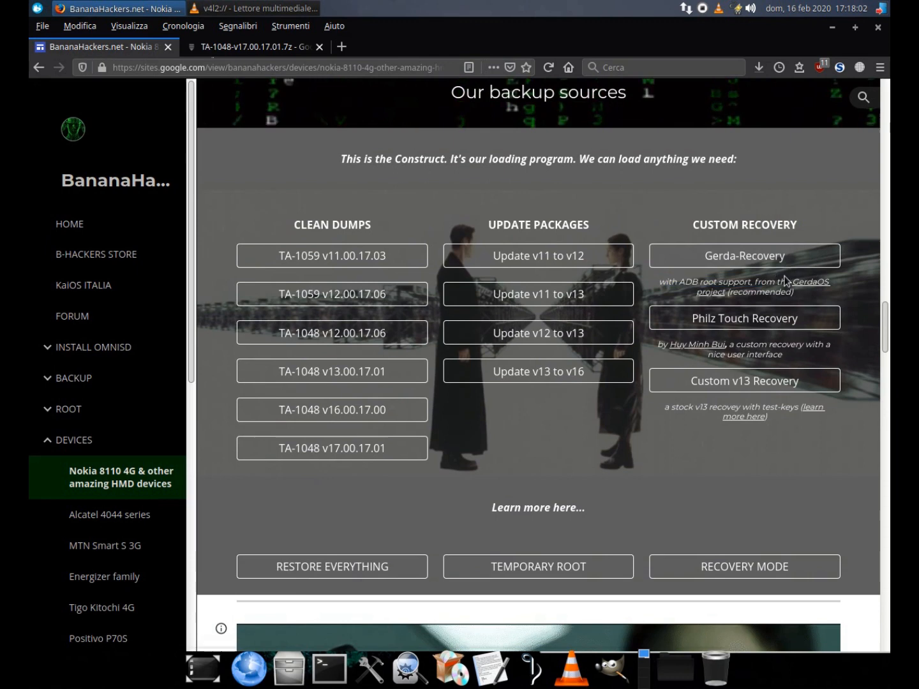
scroll("up", 3)
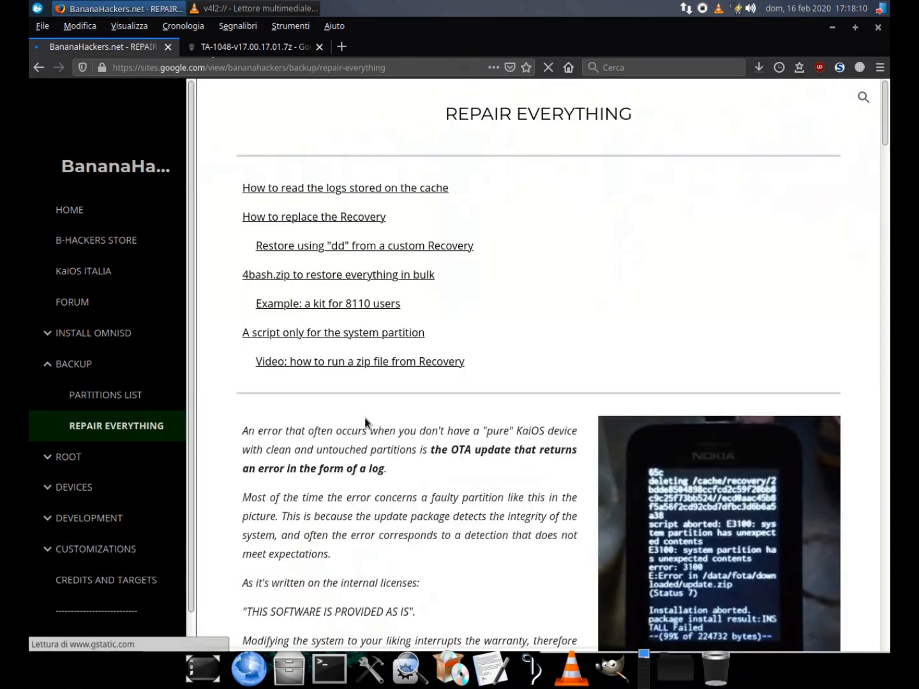
Step: Reread the 8110 kit example and open the downloads folder holding the archive
scroll("down", 3)
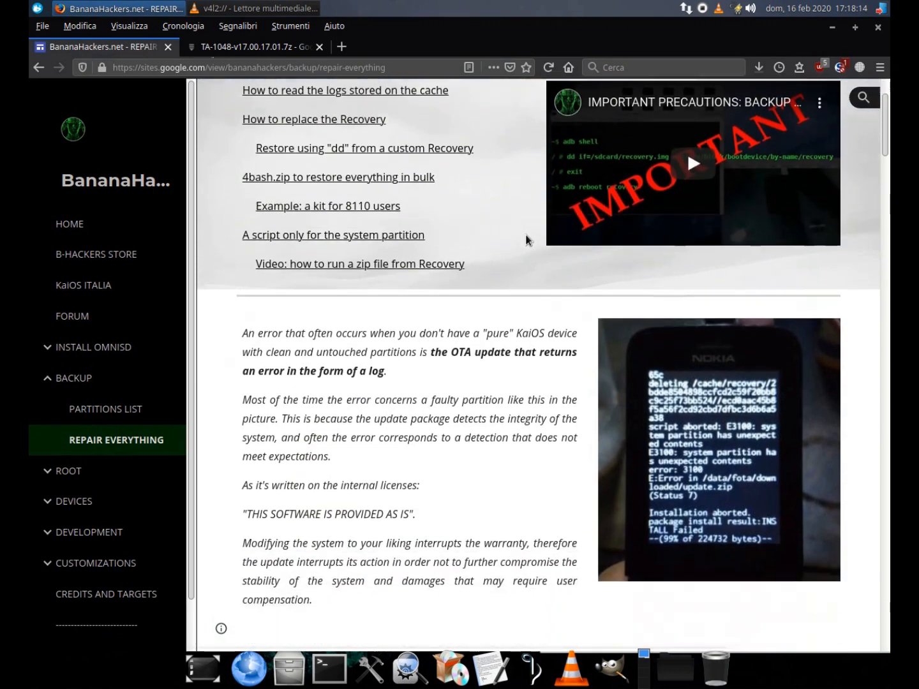
scroll("down", 3)
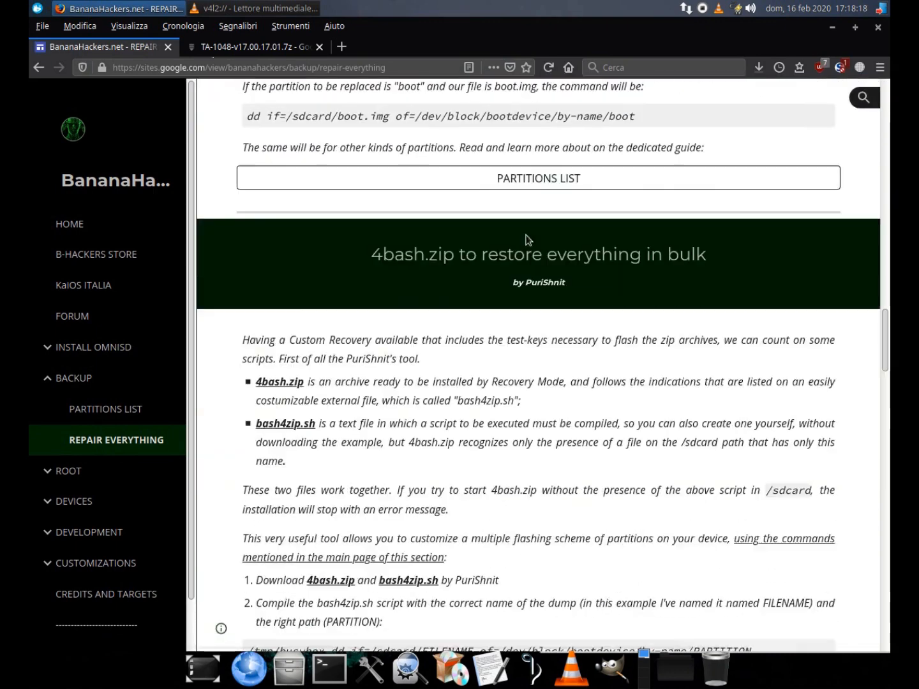
scroll("down", 3)
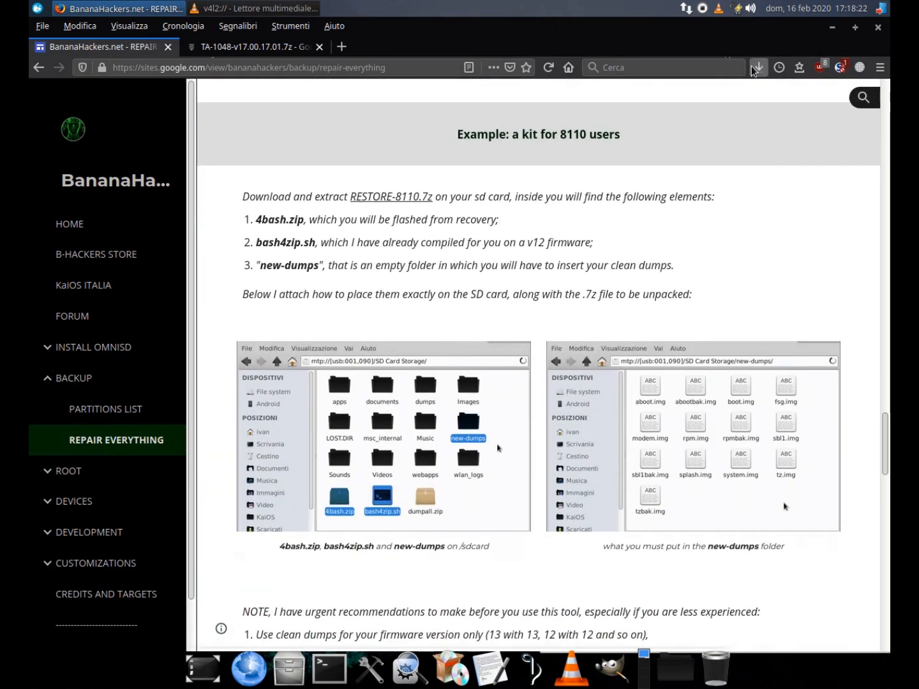
left_click(757, 66)
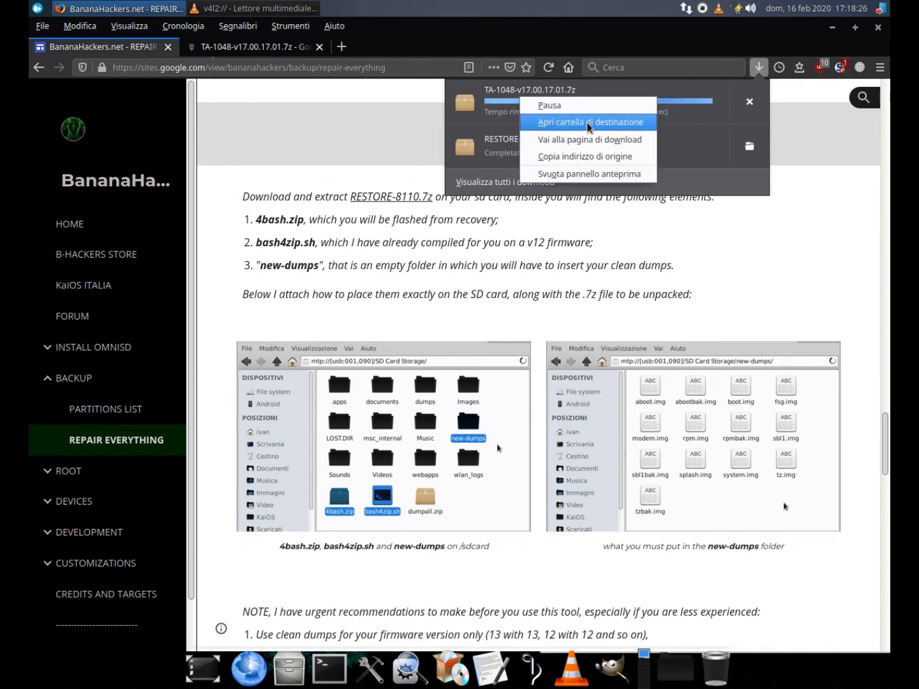
left_click(590, 123)
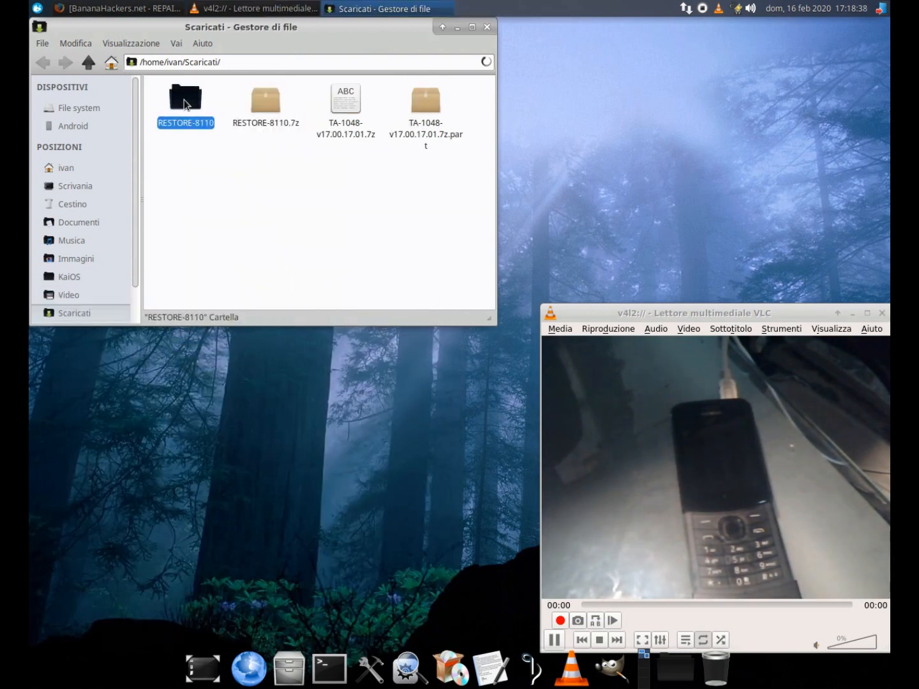
Step: View bash4zip.sh from the RESTORE-8110 kit in the text editor
right_click(272, 100)
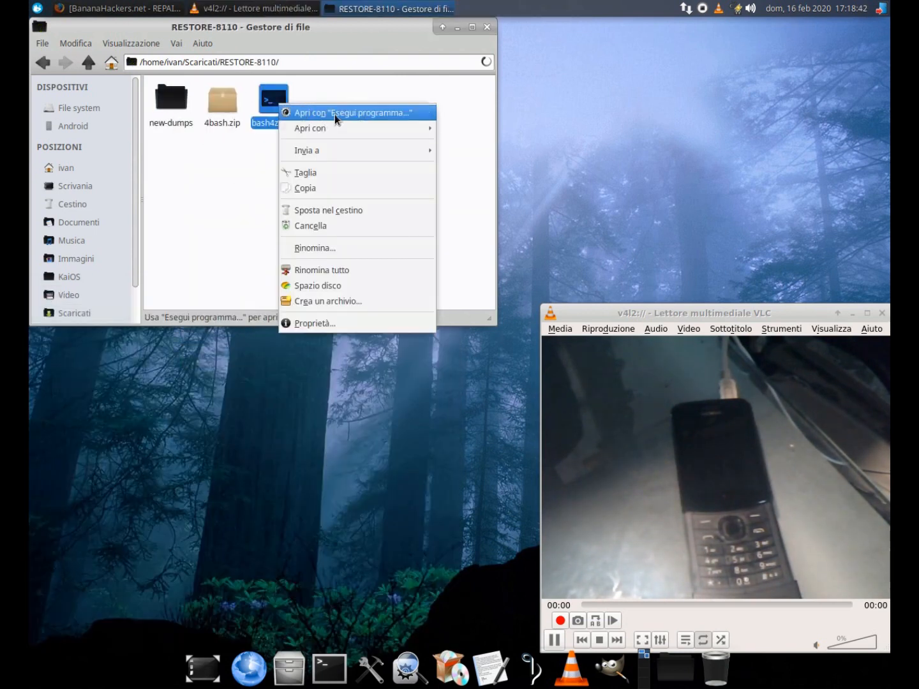
left_click(352, 112)
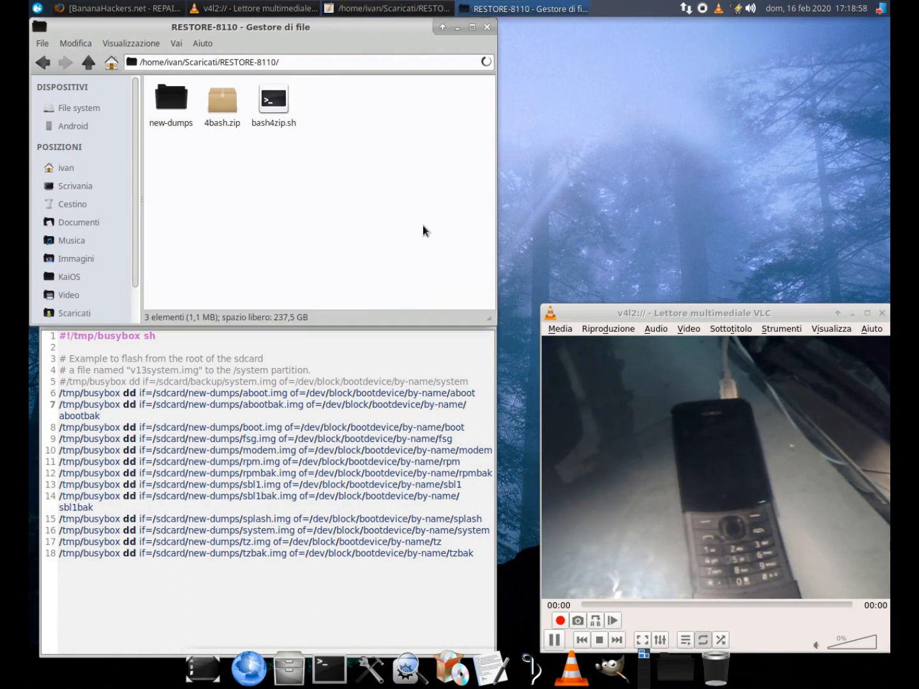
mouse_move(465, 133)
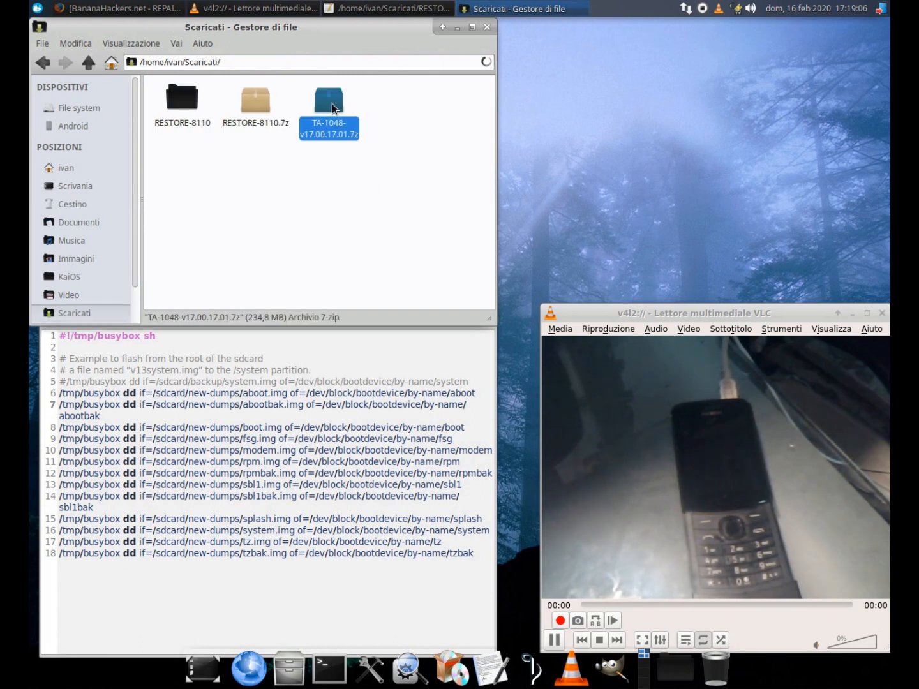
Step: Extract TA-1048-v17.00.17.01.7z, check its partition images, and return to Scaricati
double_click(329, 100)
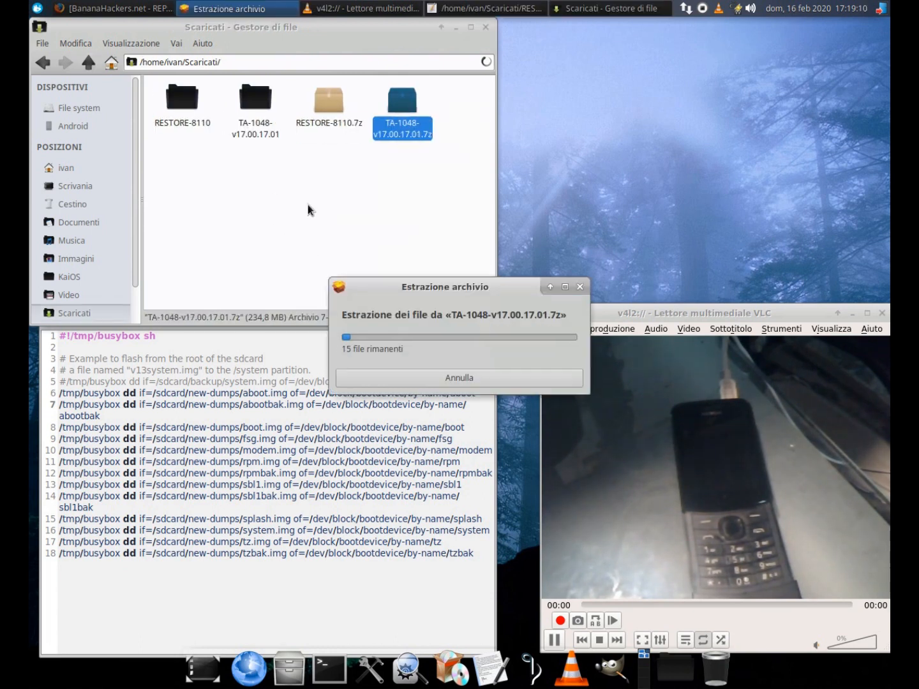
mouse_move(330, 194)
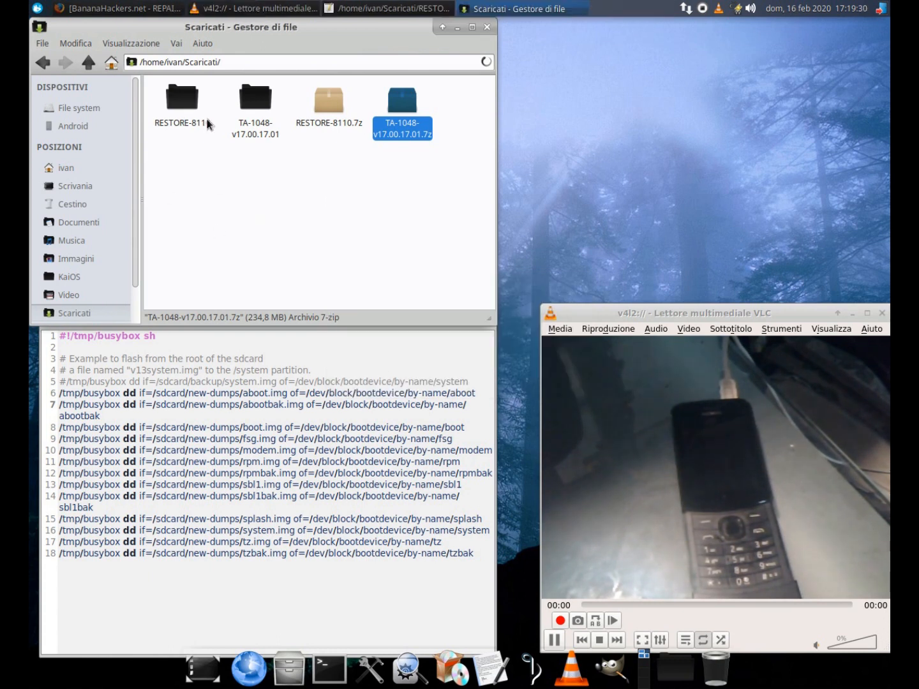
double_click(254, 97)
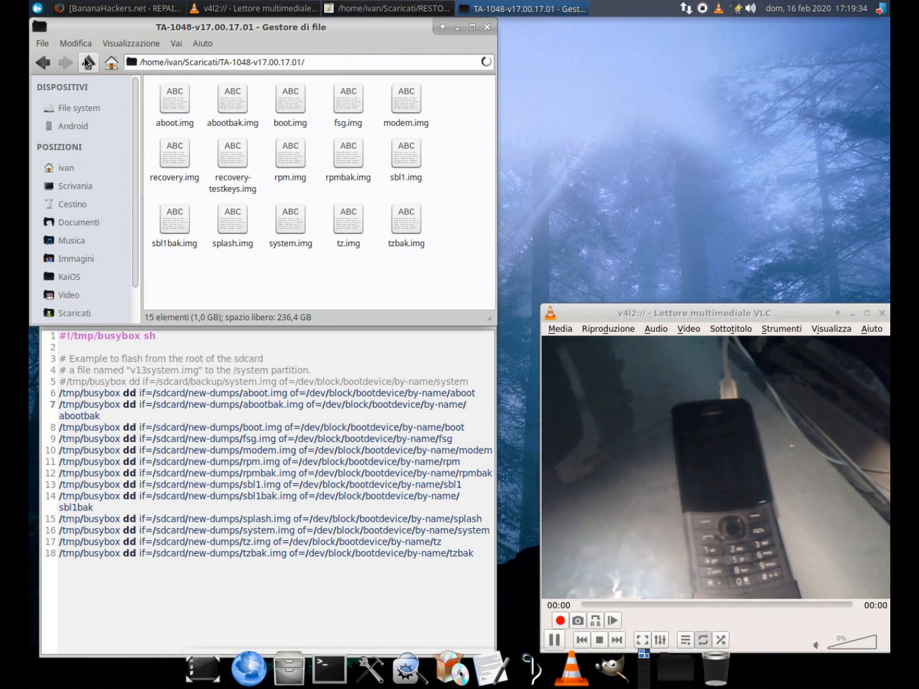
left_click(88, 61)
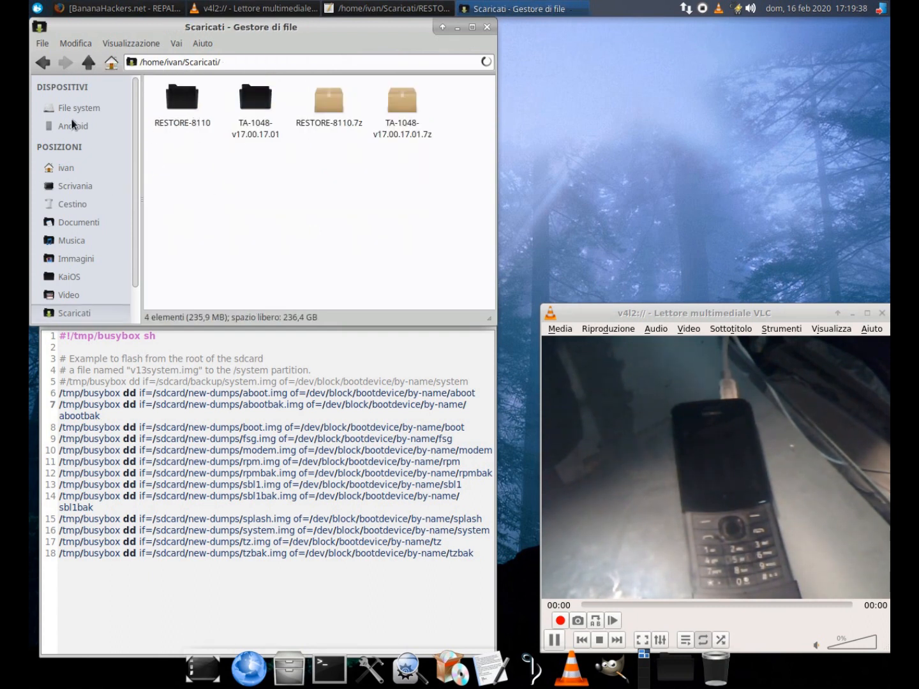
Step: Open the phone's SD card storage and select all fifteen v17 dump images
left_click(71, 125)
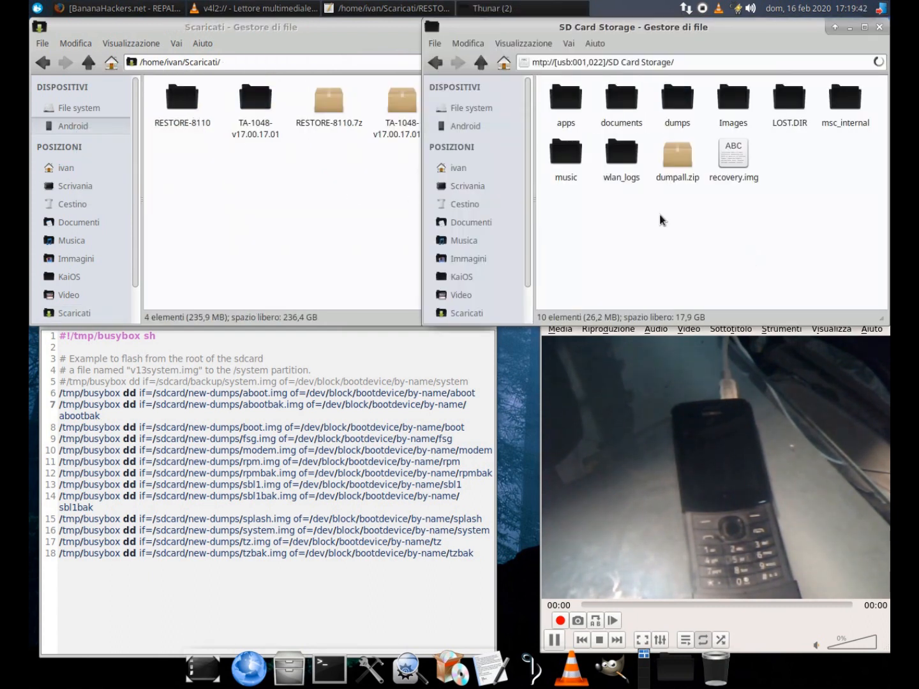
double_click(182, 99)
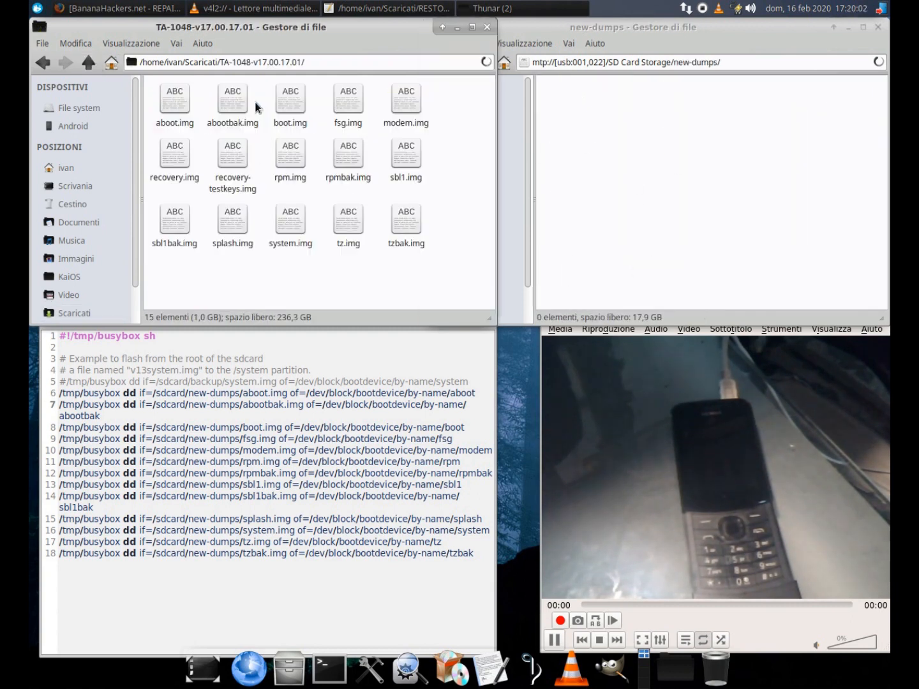
key("ctrl+a")
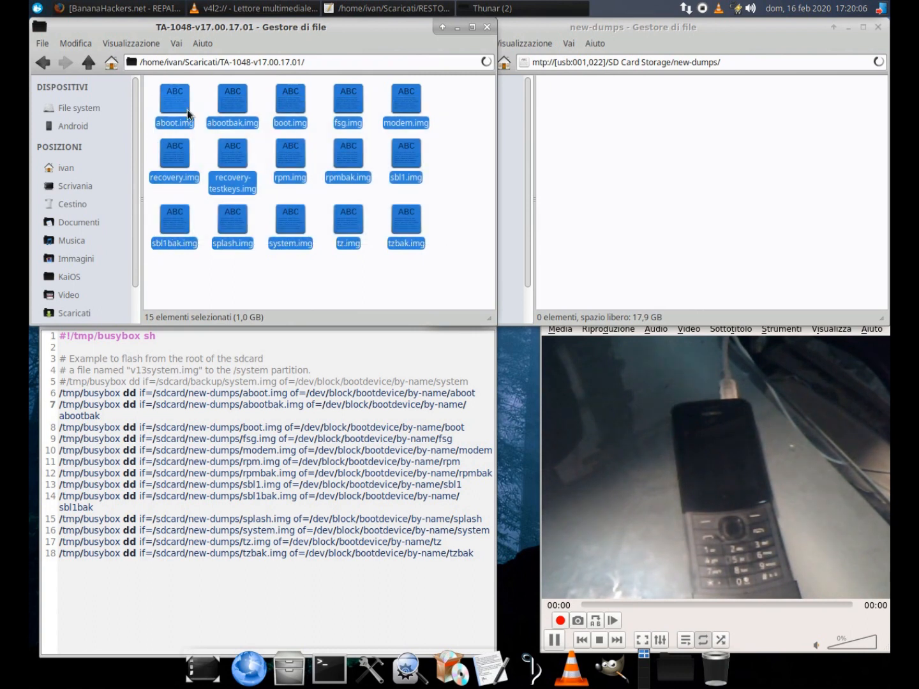
mouse_move(670, 139)
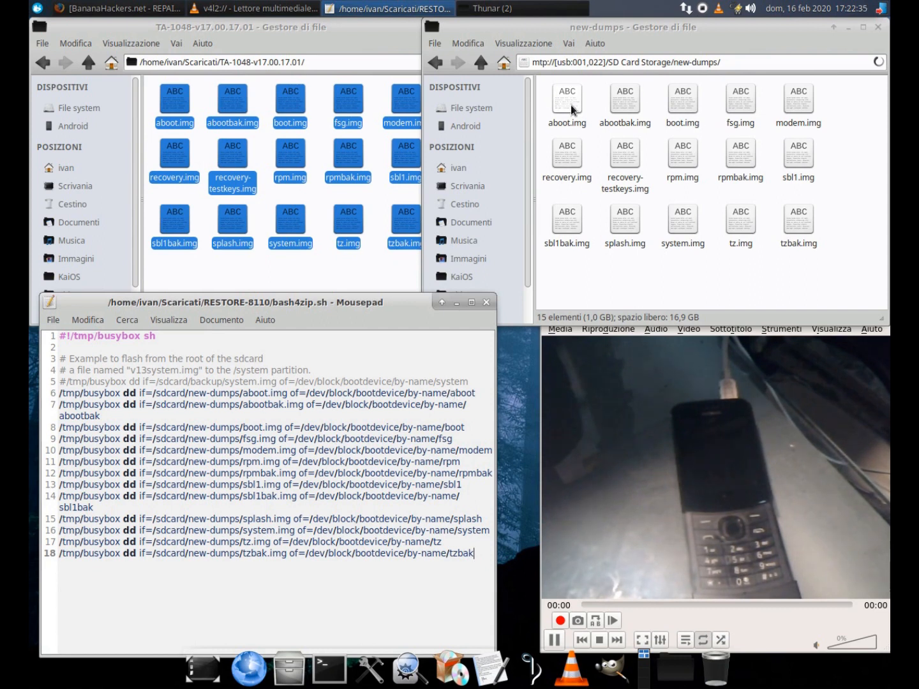
left_click(624, 99)
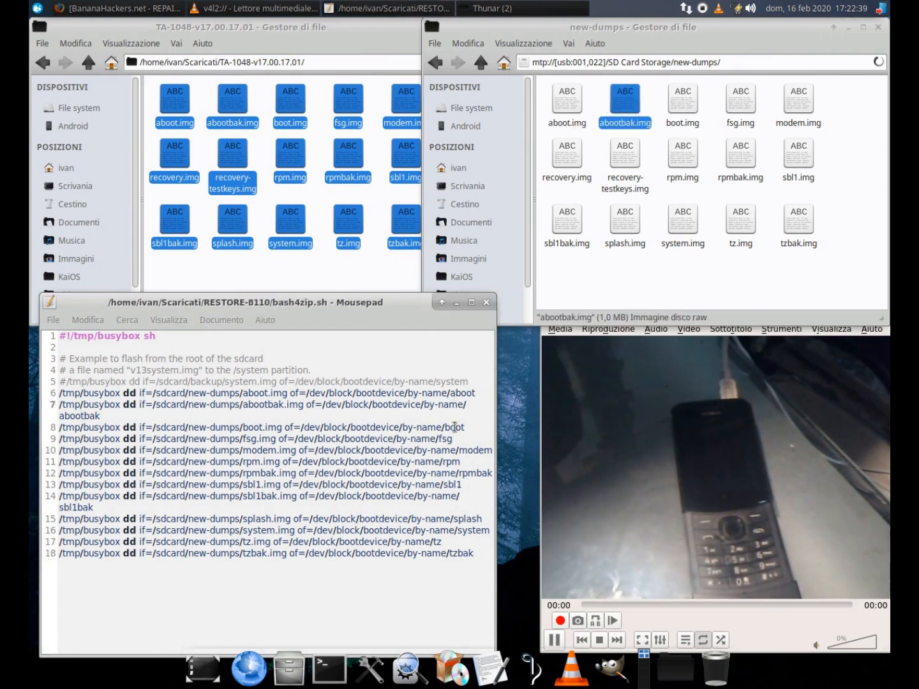
left_click(740, 102)
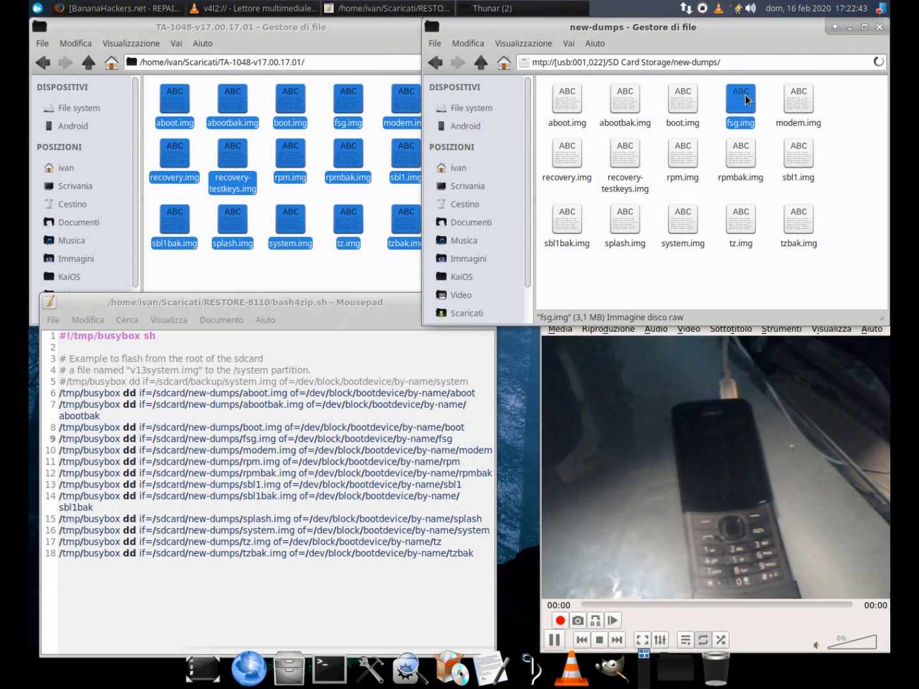
left_click(797, 105)
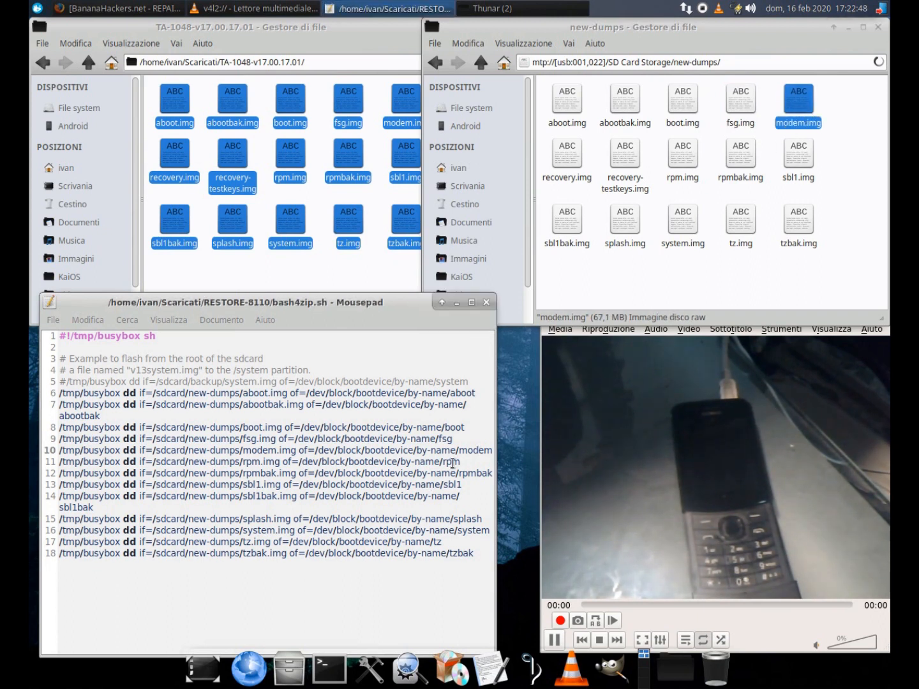
left_click(682, 153)
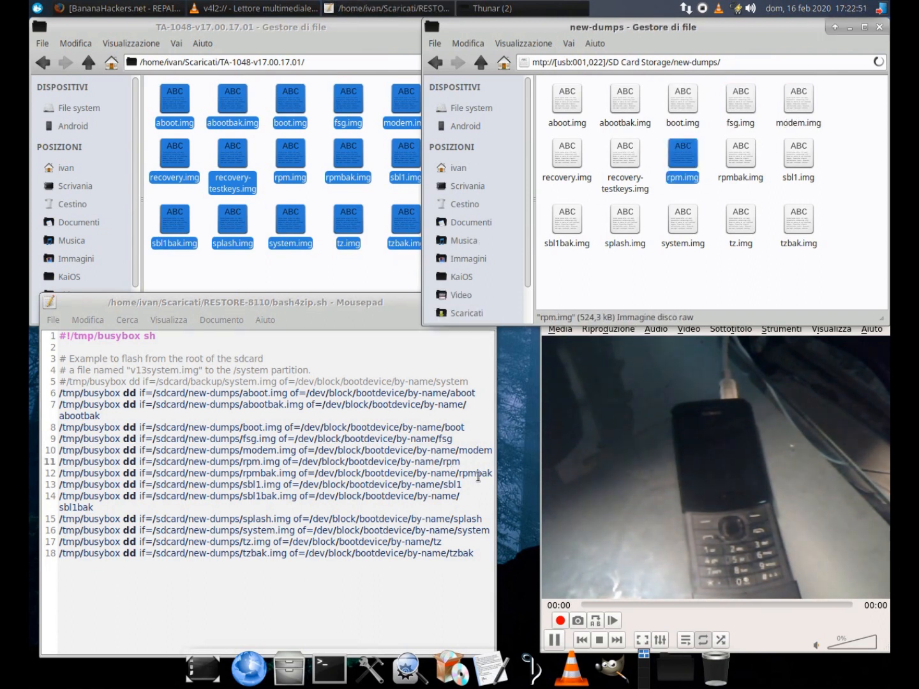
left_click(740, 163)
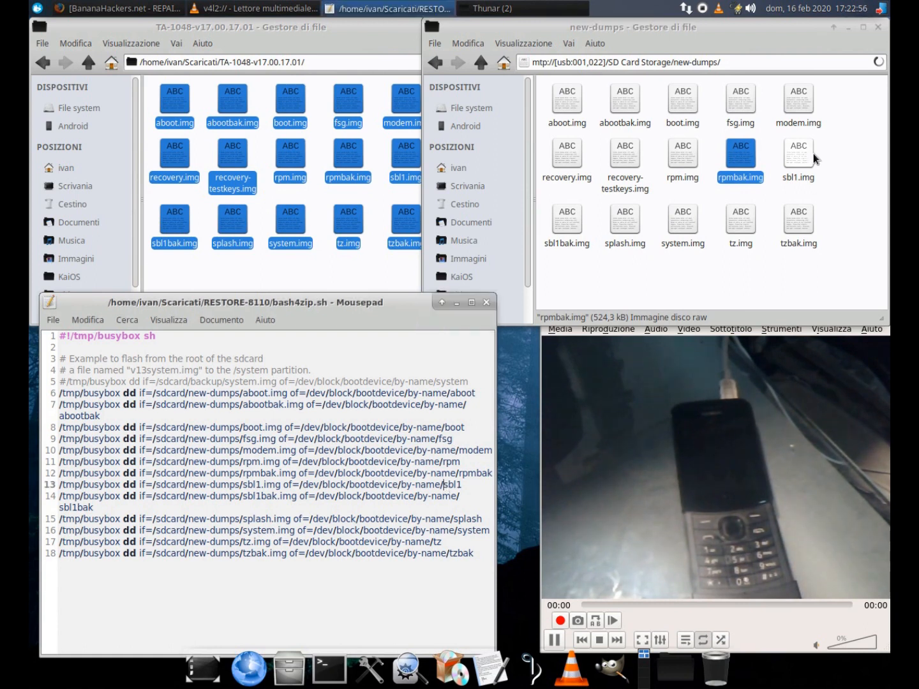
left_click(798, 156)
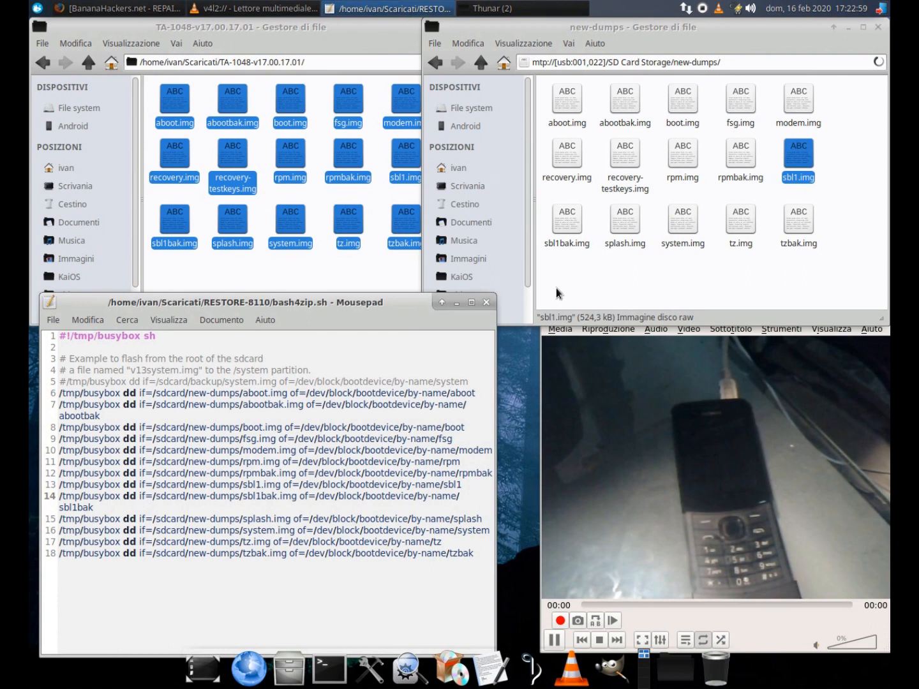
left_click(624, 160)
type("adb")
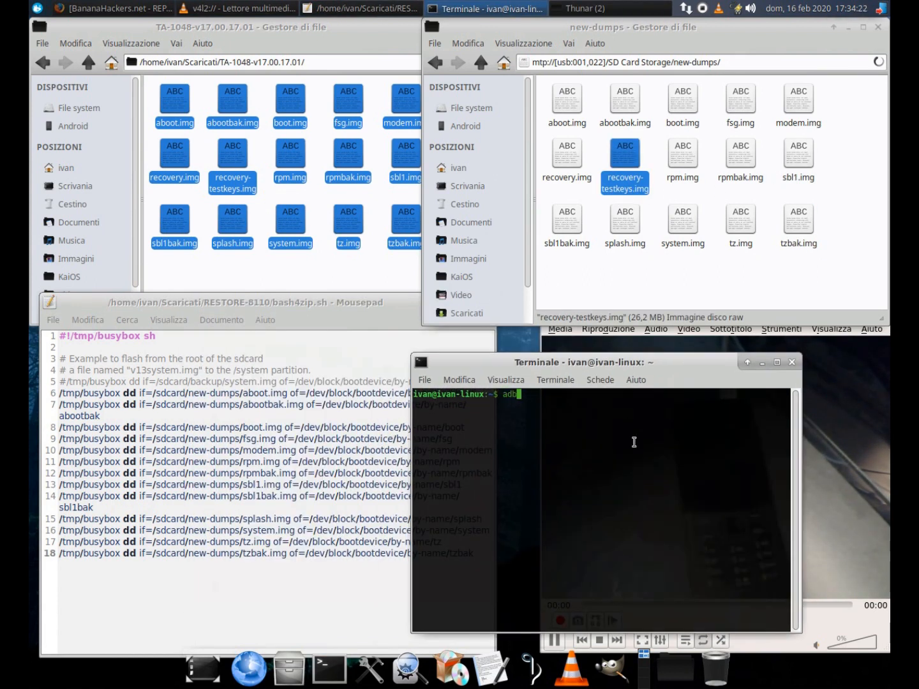
Step: dd /sdcard/new-dumps/recovery-testkeys.img onto /dev/block/bootdevice/by-name/recovery via adb shell
key("Return")
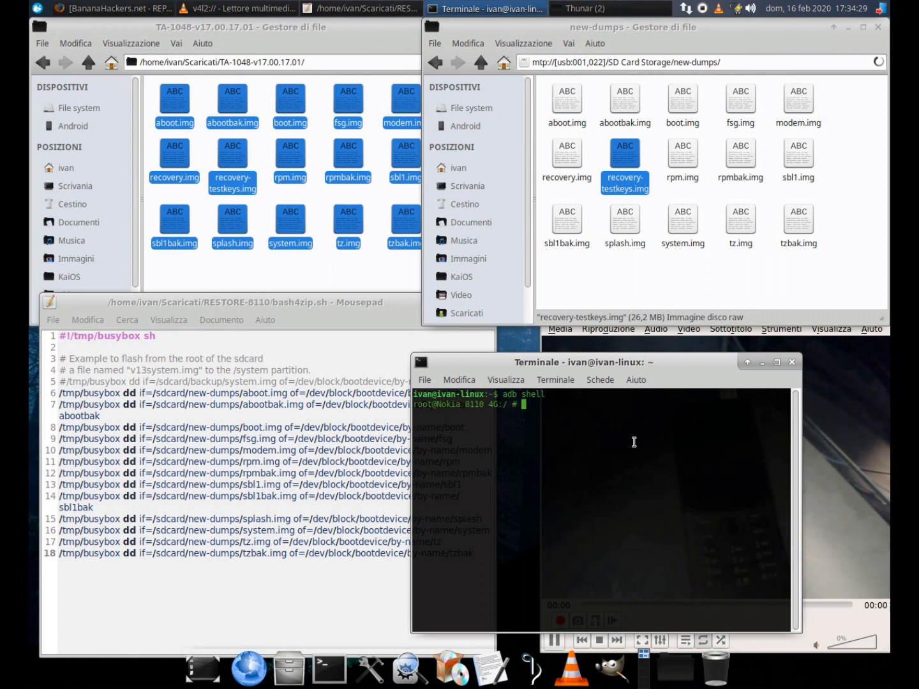
type("dd if=/sdcard")
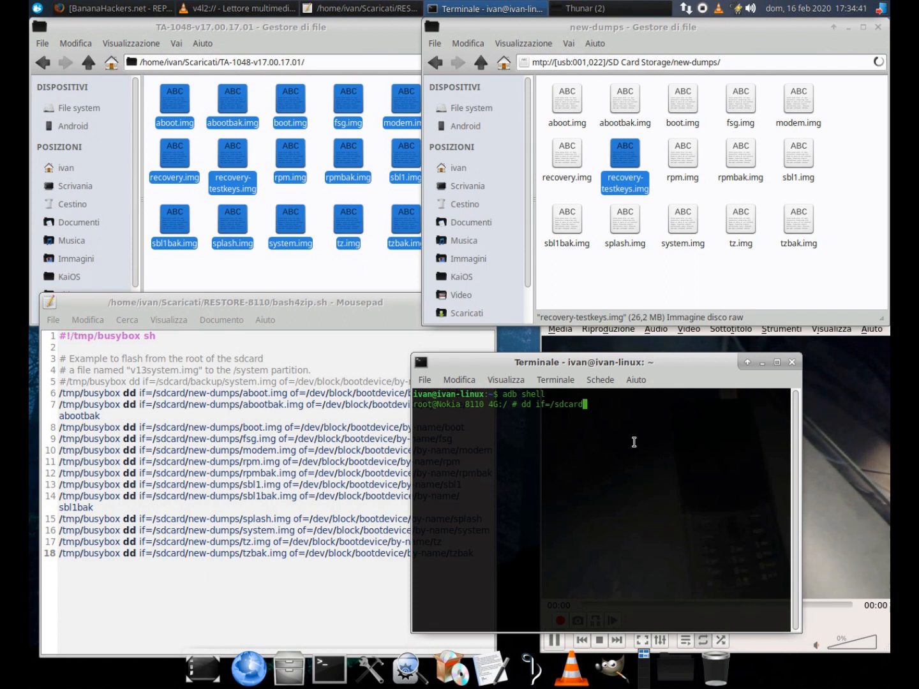
type("/new-dump")
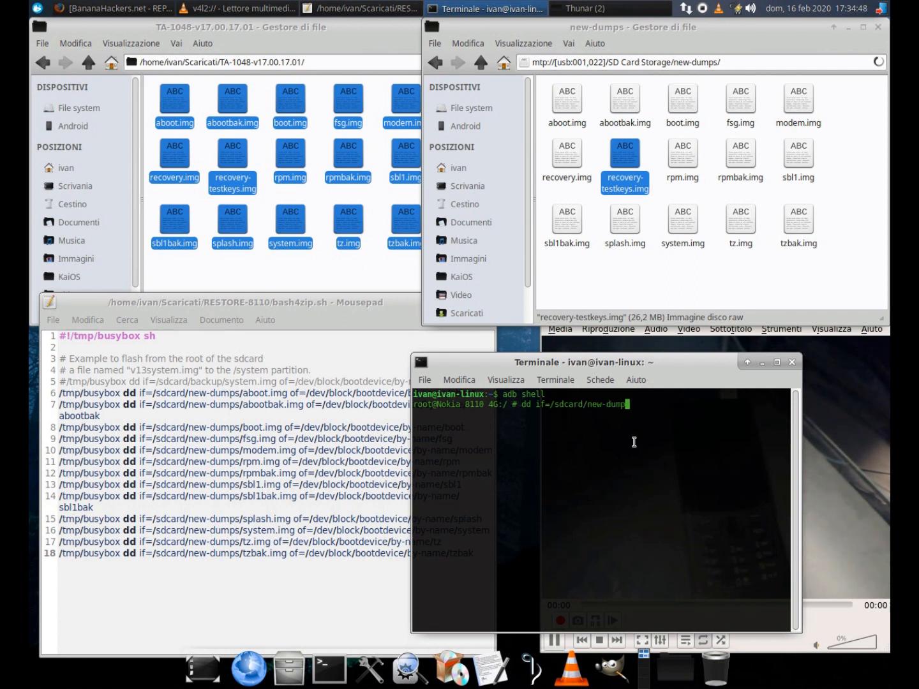
type("recovery-testkeys")
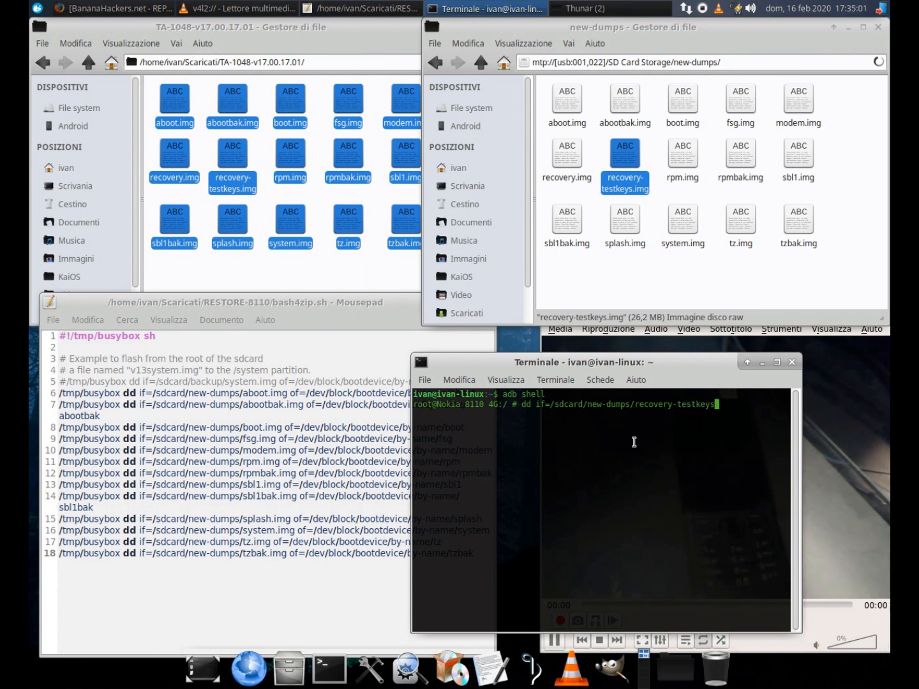
type(".img of")
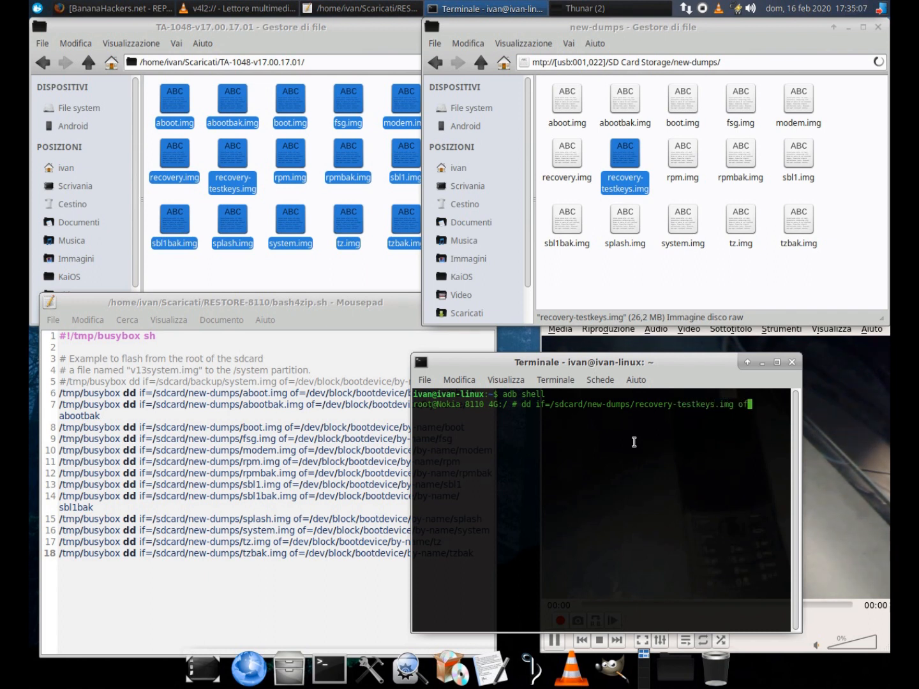
type("of=/dev/block")
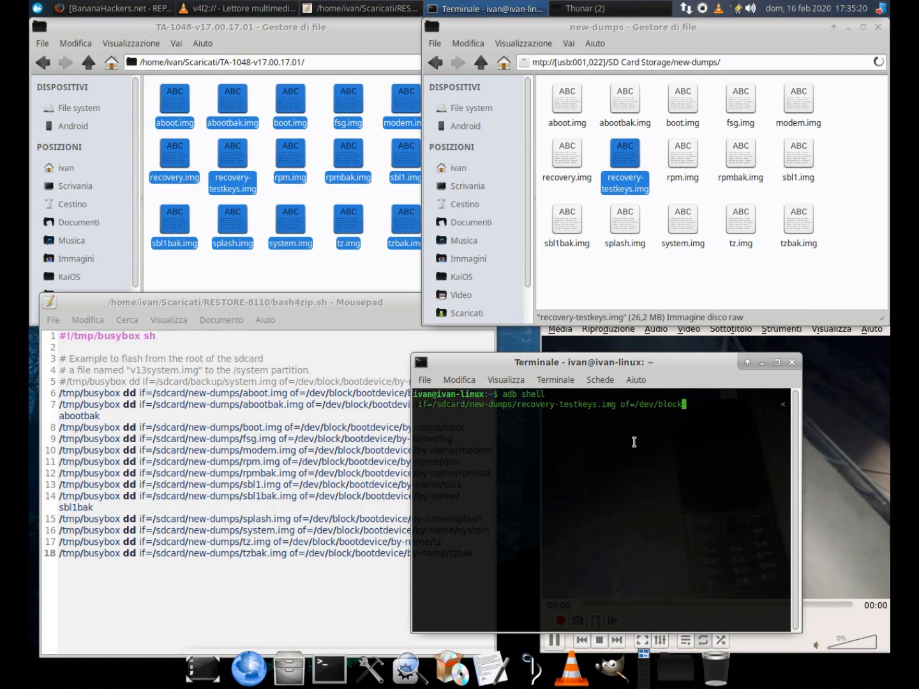
type("/bootdevice/by-name/recovery")
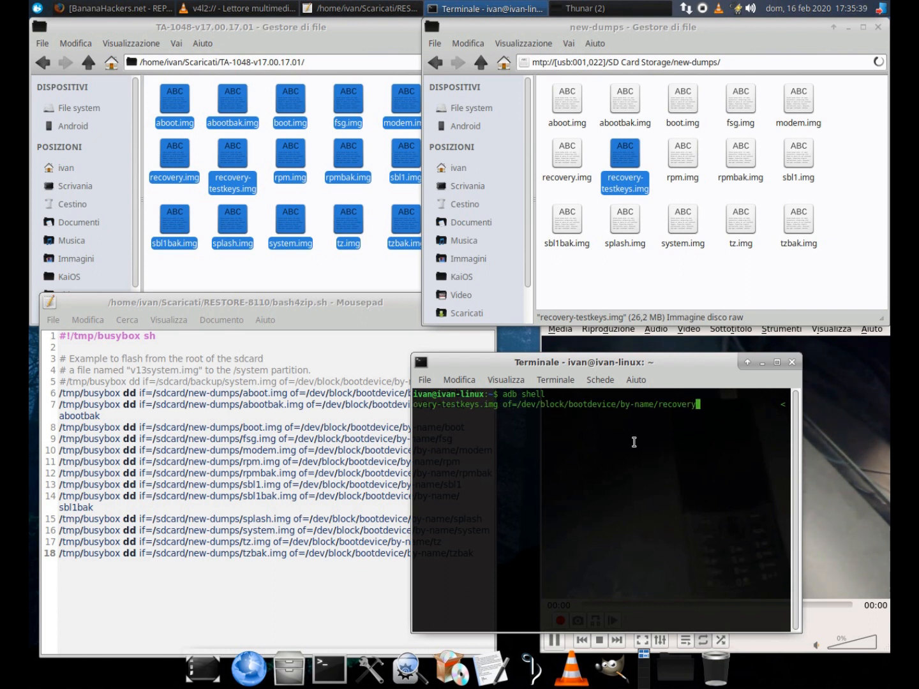
key("Return")
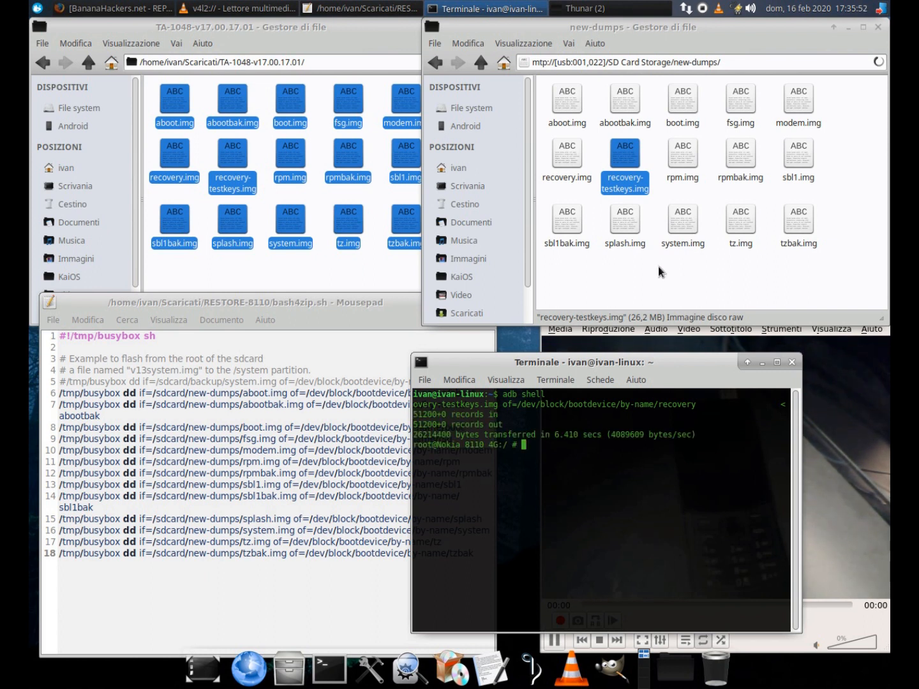
left_click(479, 61)
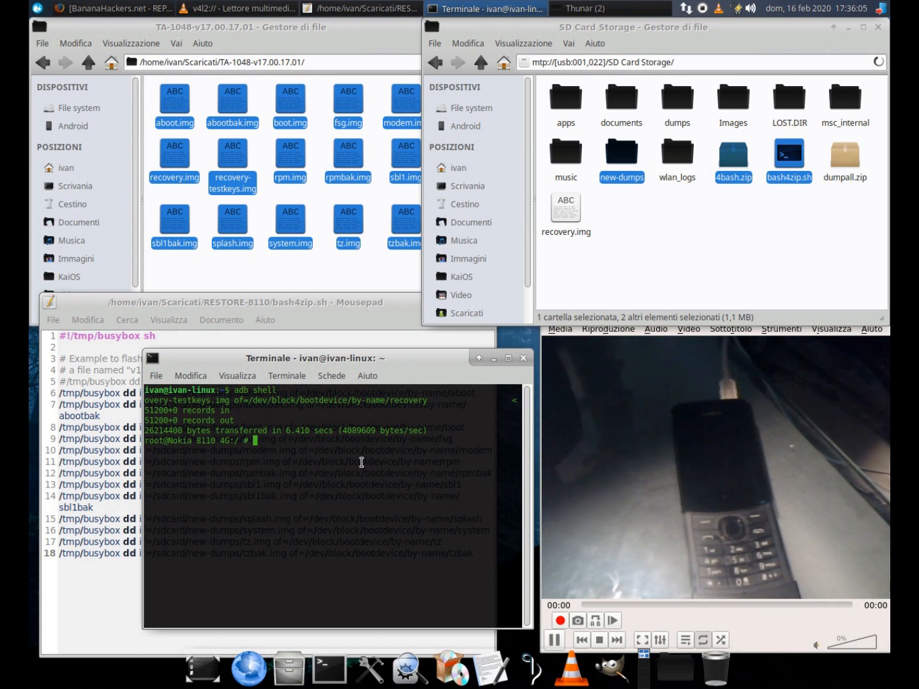
Step: Exit the adb shell and reboot the Nokia phone into recovery mode
type("exit")
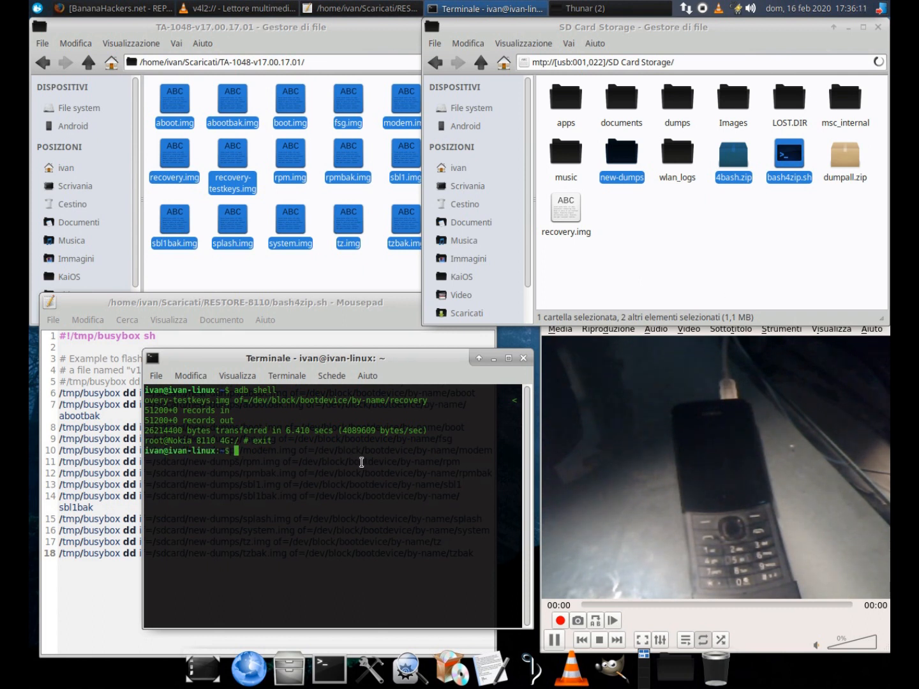
type("adb reboot recovery")
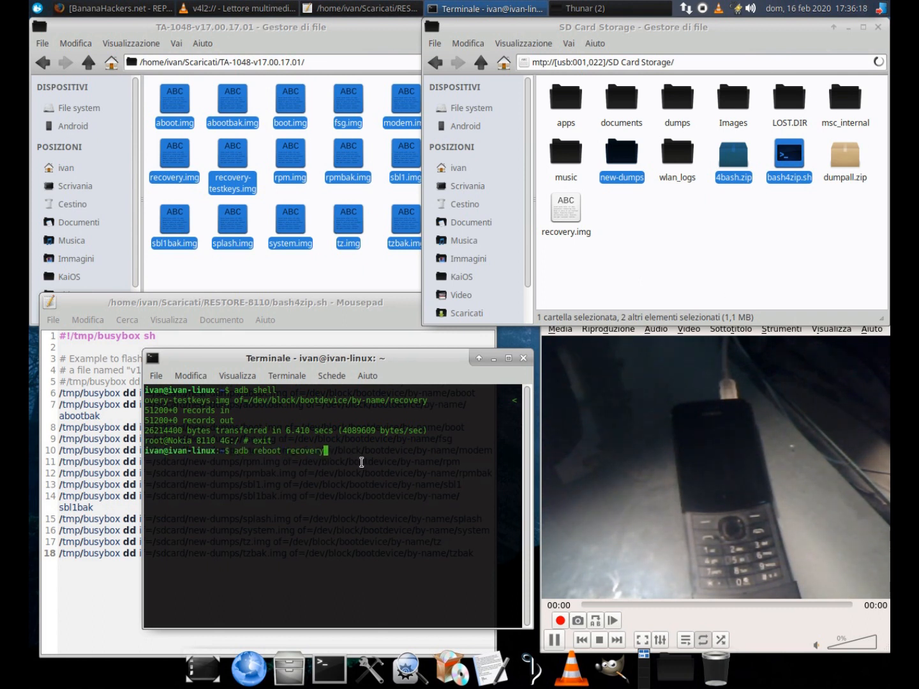
left_click(457, 150)
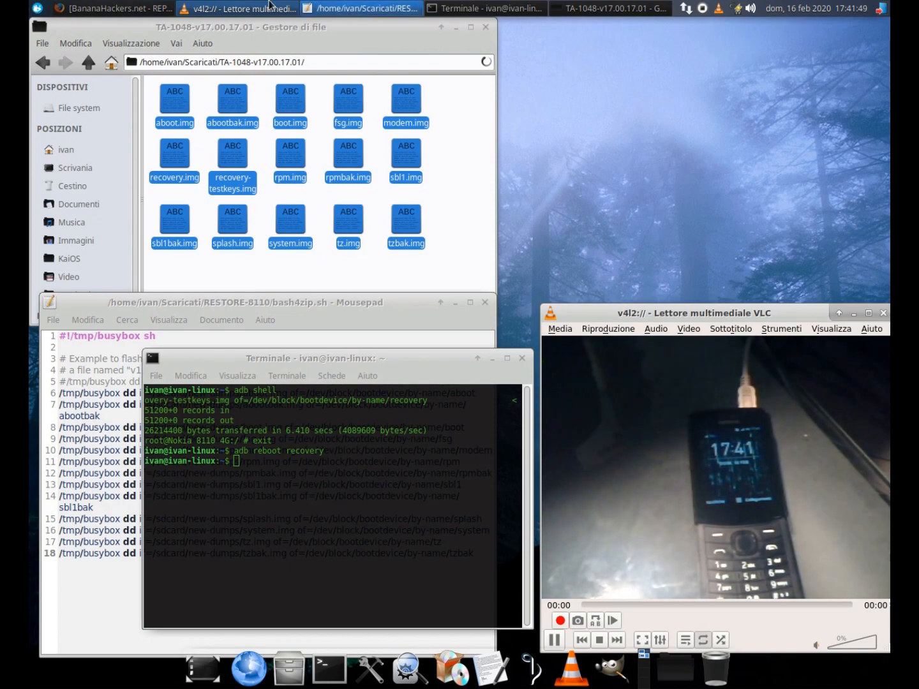
Step: Return to the Repair Everything guide in Firefox and navigate to the BananaHackers home page
left_click(105, 8)
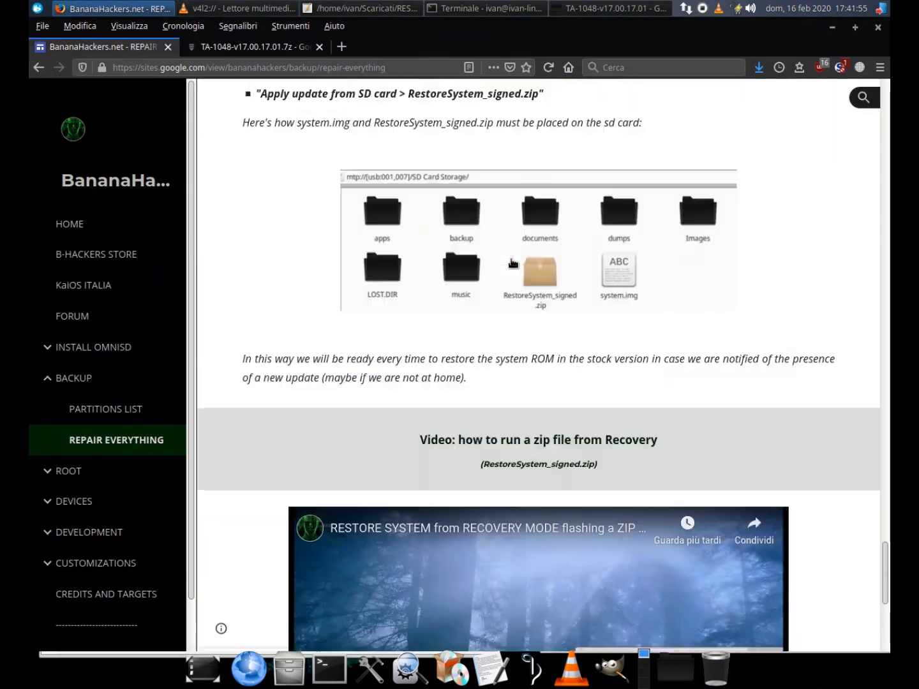
scroll("down", 3)
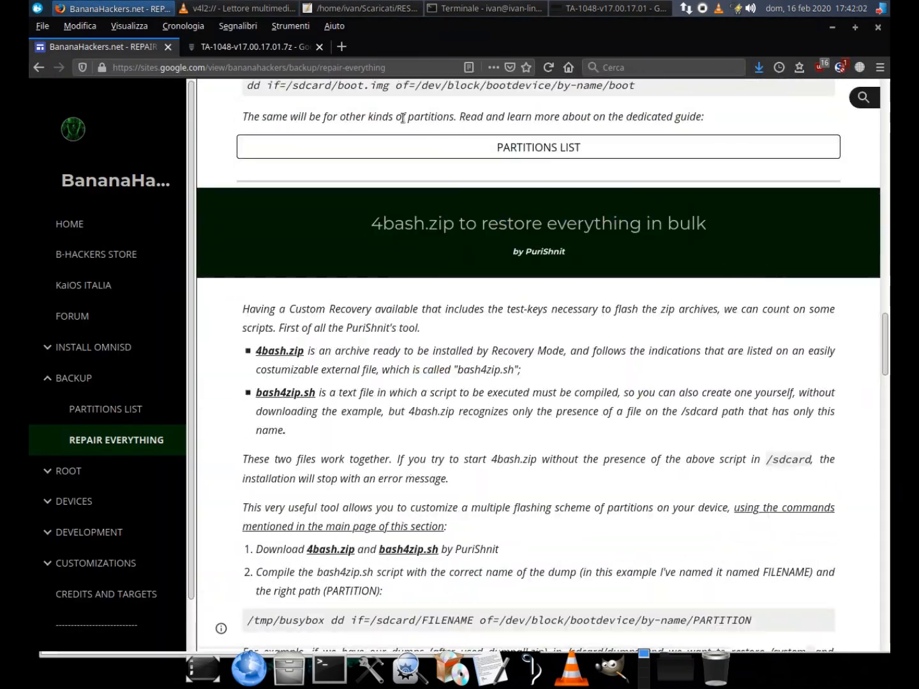
left_click(69, 224)
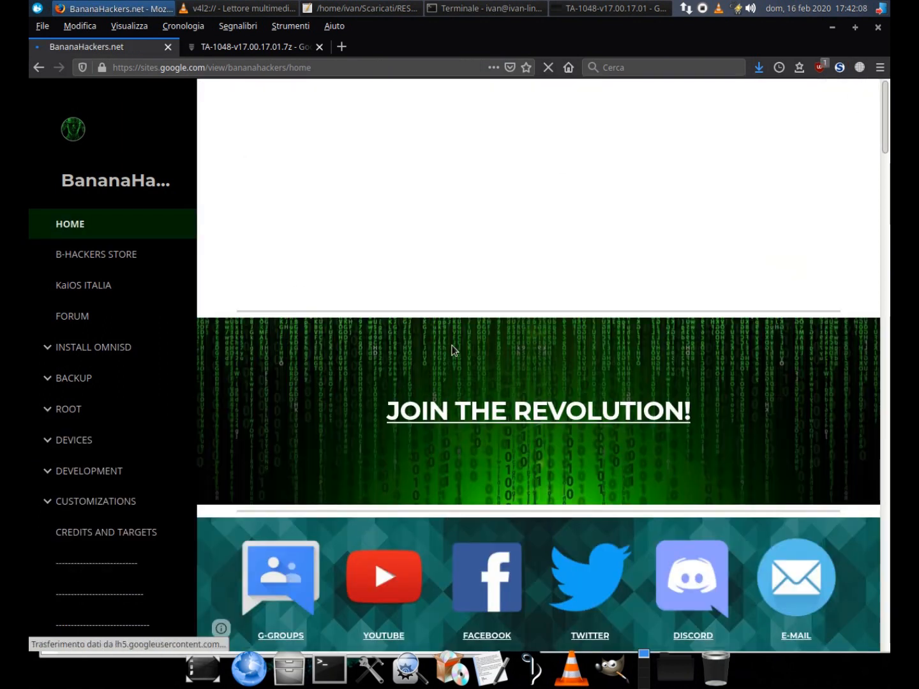